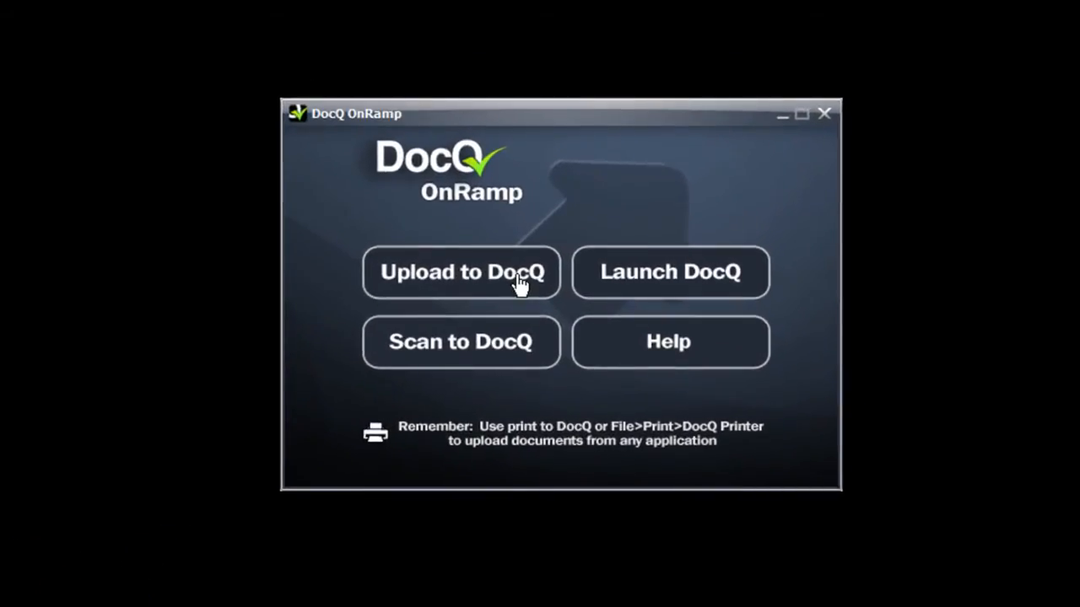
# Upload W4.pdf from the Desktop to DocQ and open it in the viewer.
pyautogui.click(462, 272)
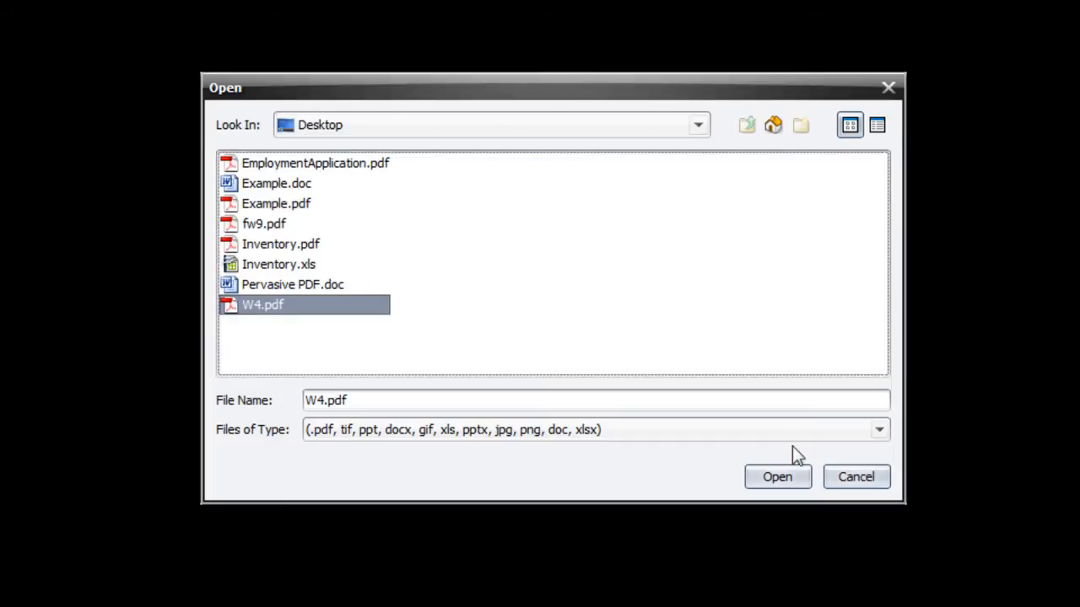
pyautogui.click(777, 477)
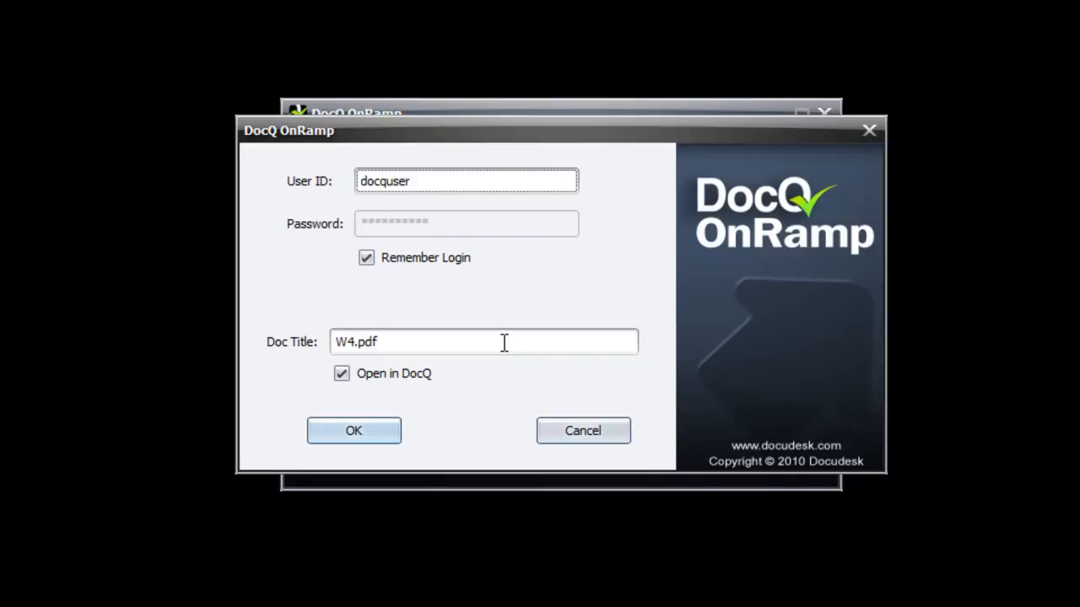
pyautogui.click(353, 430)
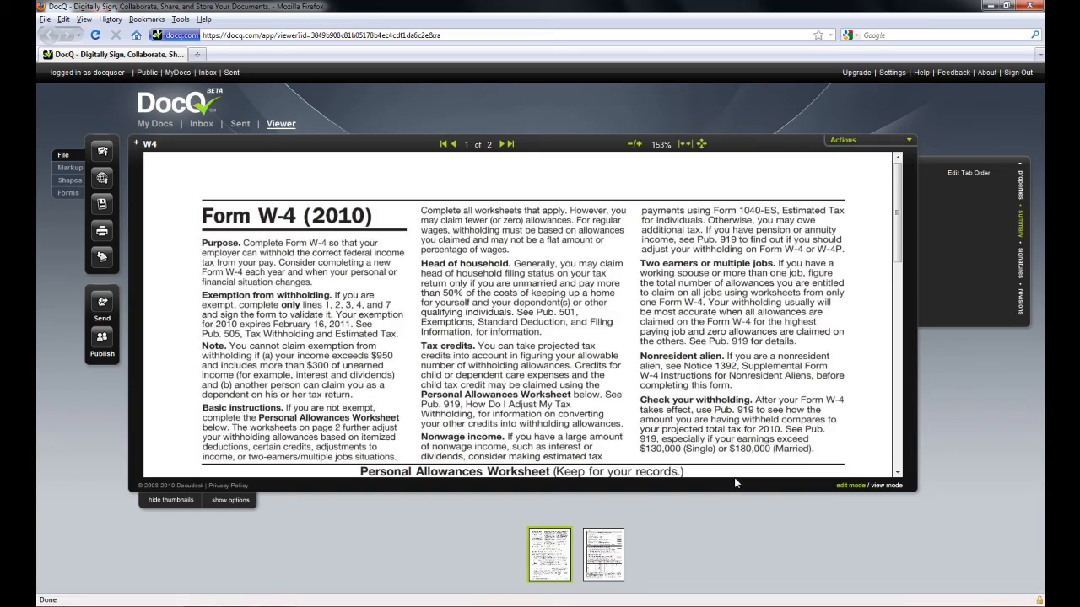
# Scroll down through the W4 document to the W-4 certificate.
pyautogui.scroll(-3)
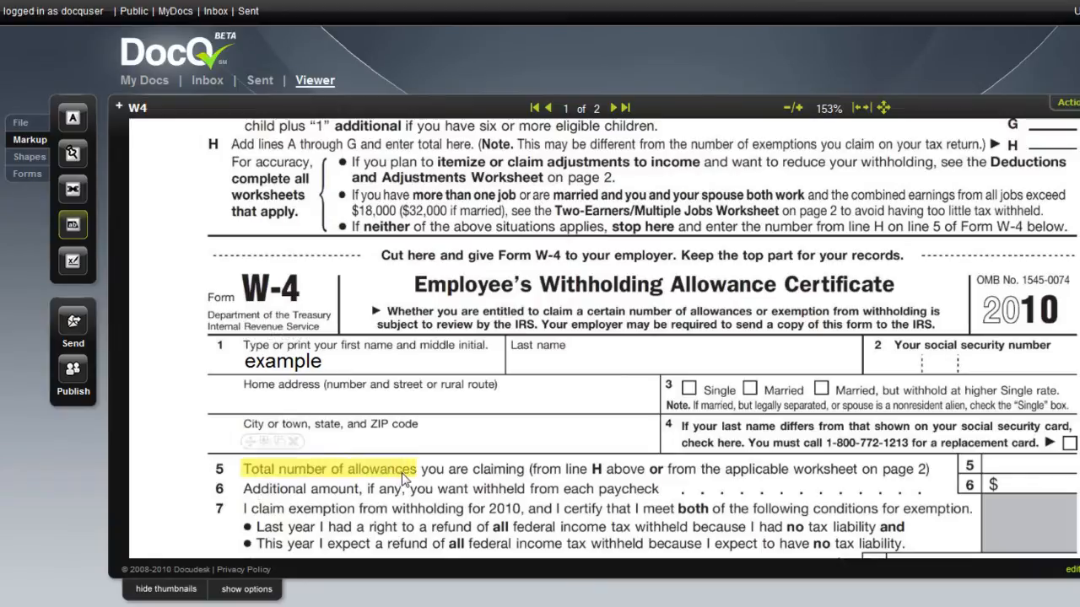
pyautogui.scroll(-3)
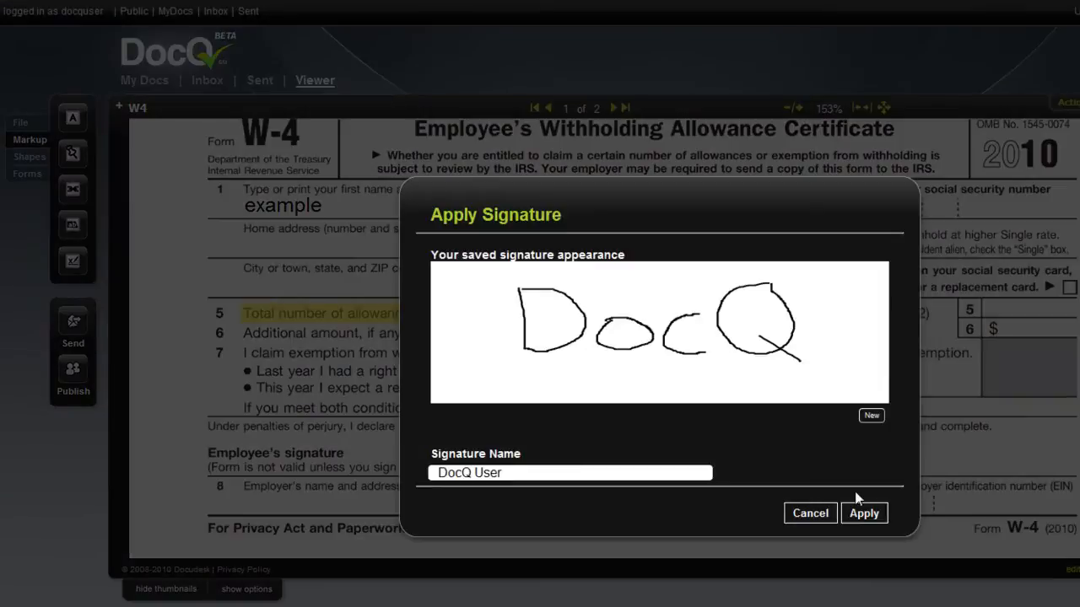
# Place the saved DocQ signature on the W-4's Employee's signature line.
pyautogui.click(863, 513)
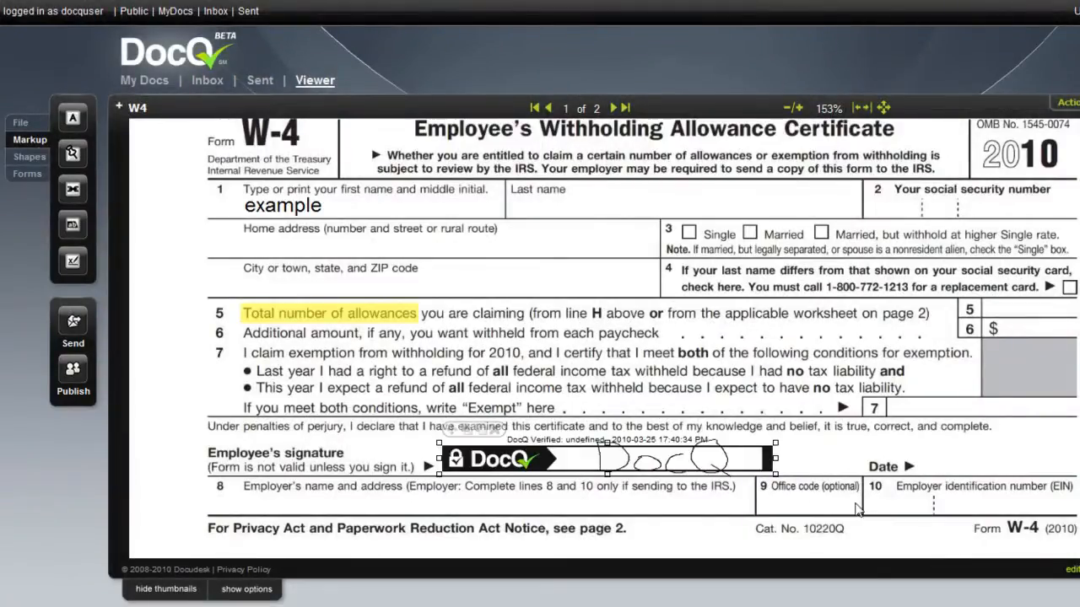
pyautogui.moveTo(74, 323)
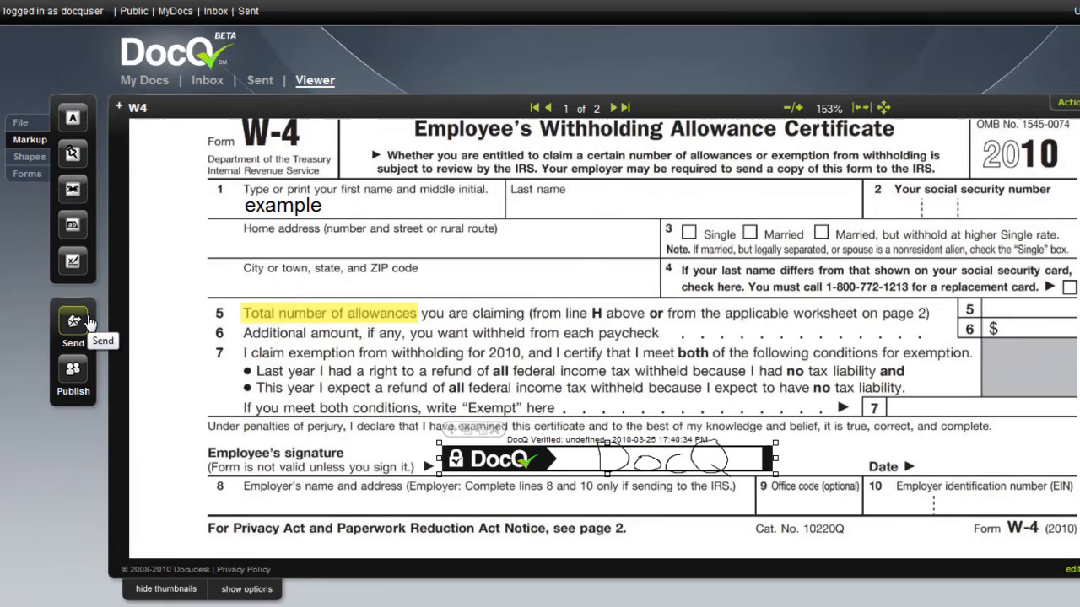
pyautogui.rightClick(557, 304)
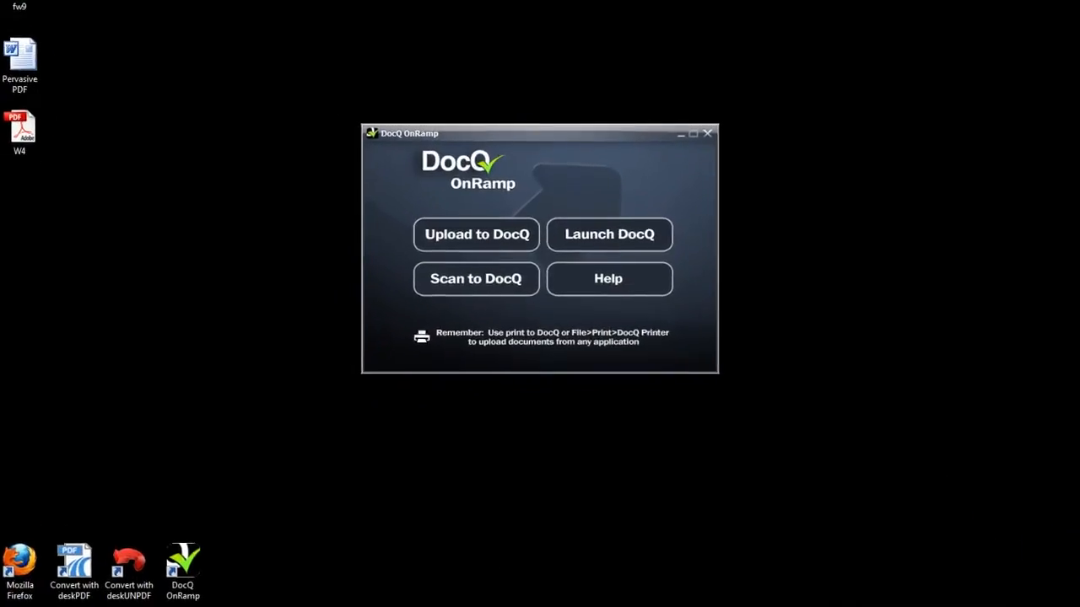
# Move the OnRamp launcher higher and open the Scan to DocQ window.
pyautogui.moveTo(540, 133); pyautogui.dragTo(540, 88)
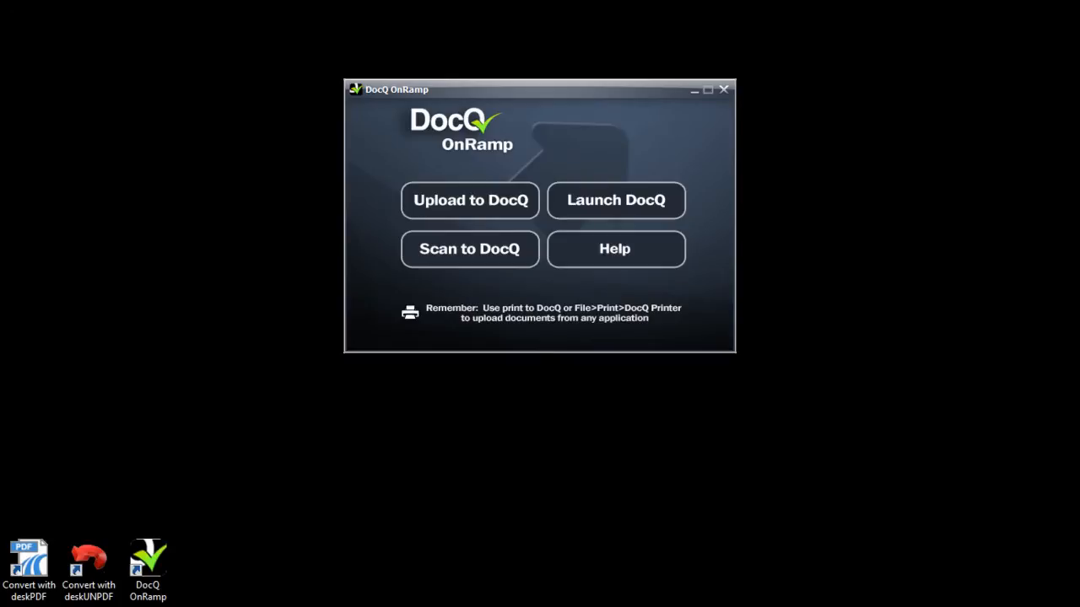
pyautogui.click(147, 570)
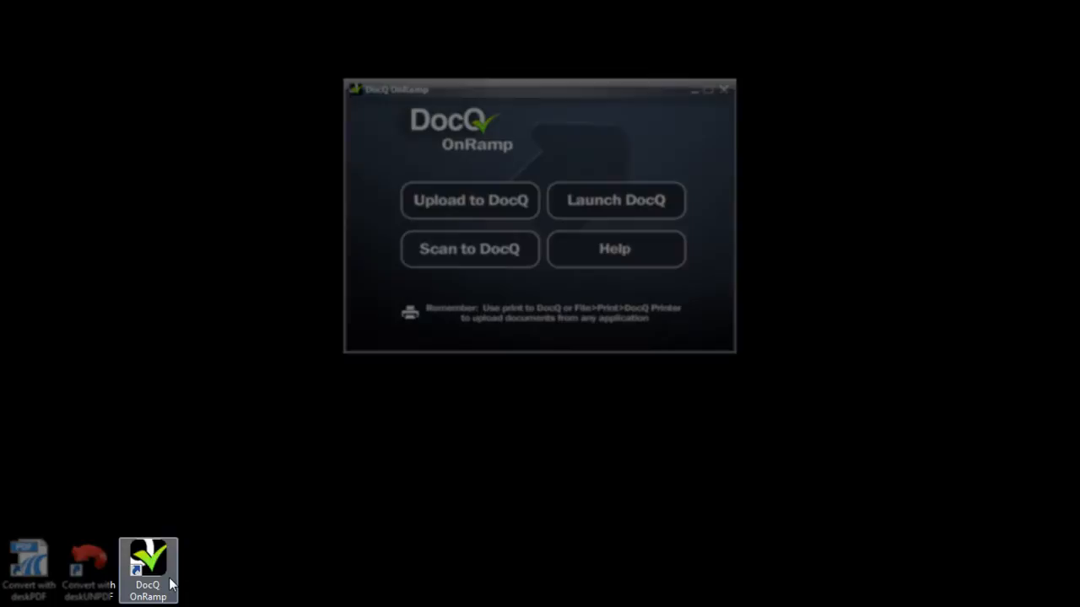
pyautogui.moveTo(519, 270)
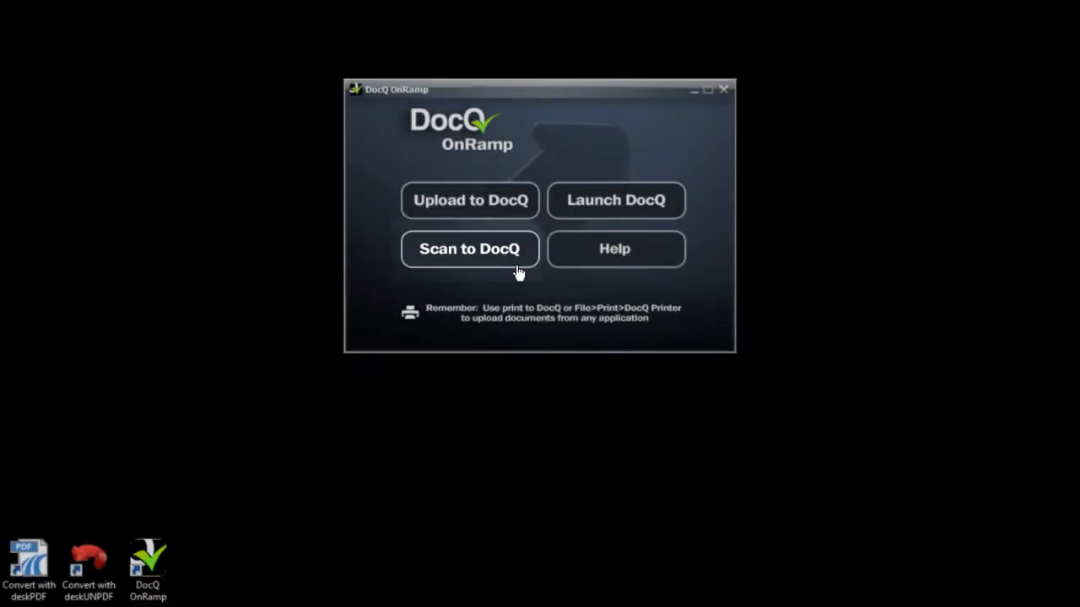
pyautogui.click(469, 249)
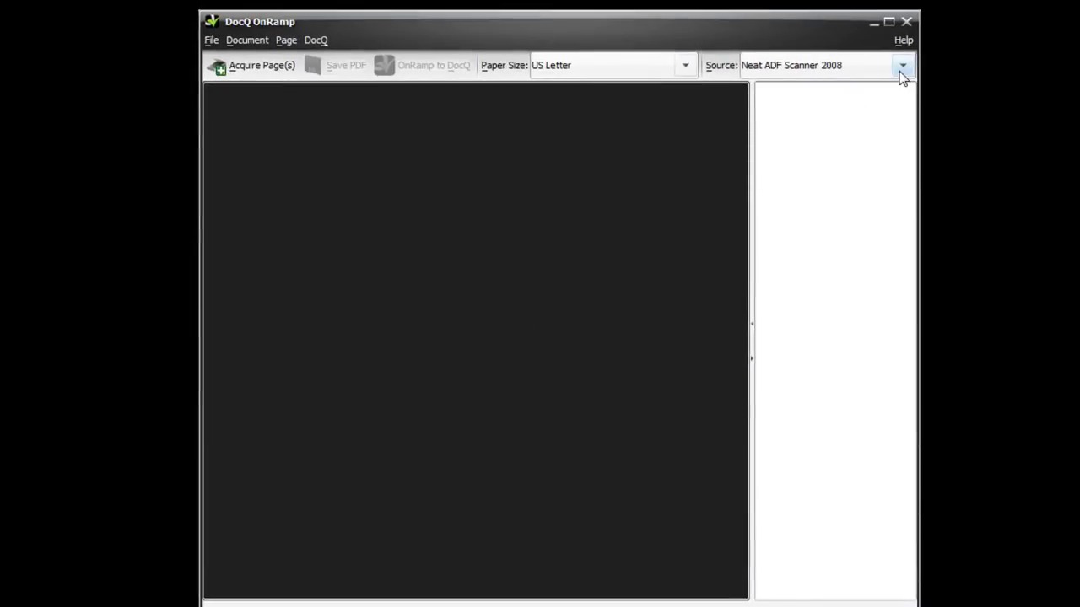
# Scan a W-9 form page with the Neat ADF scanner into the scan window.
pyautogui.click(902, 65)
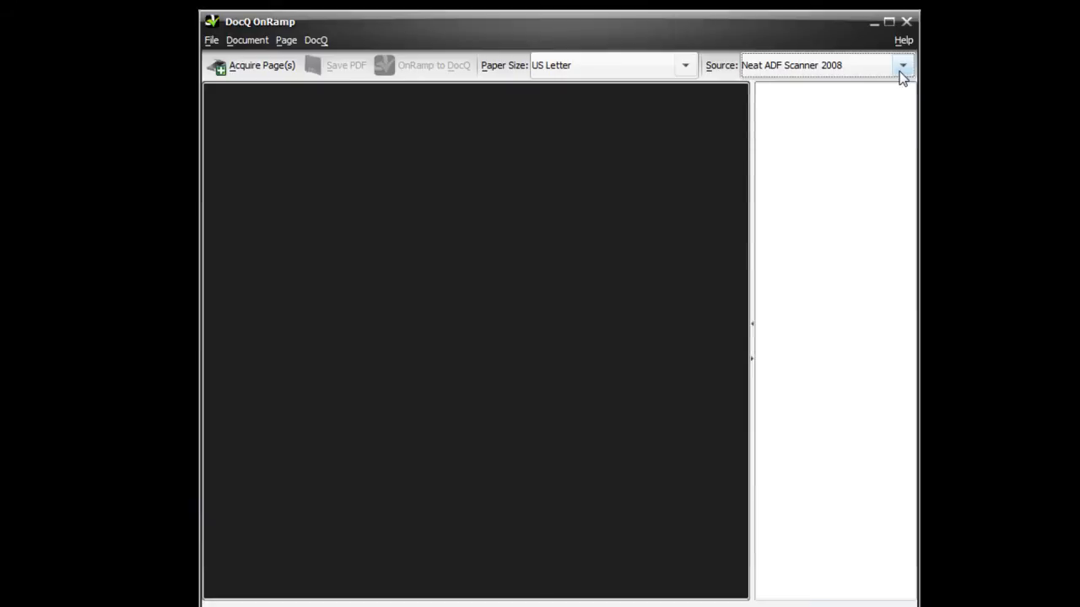
pyautogui.click(261, 65)
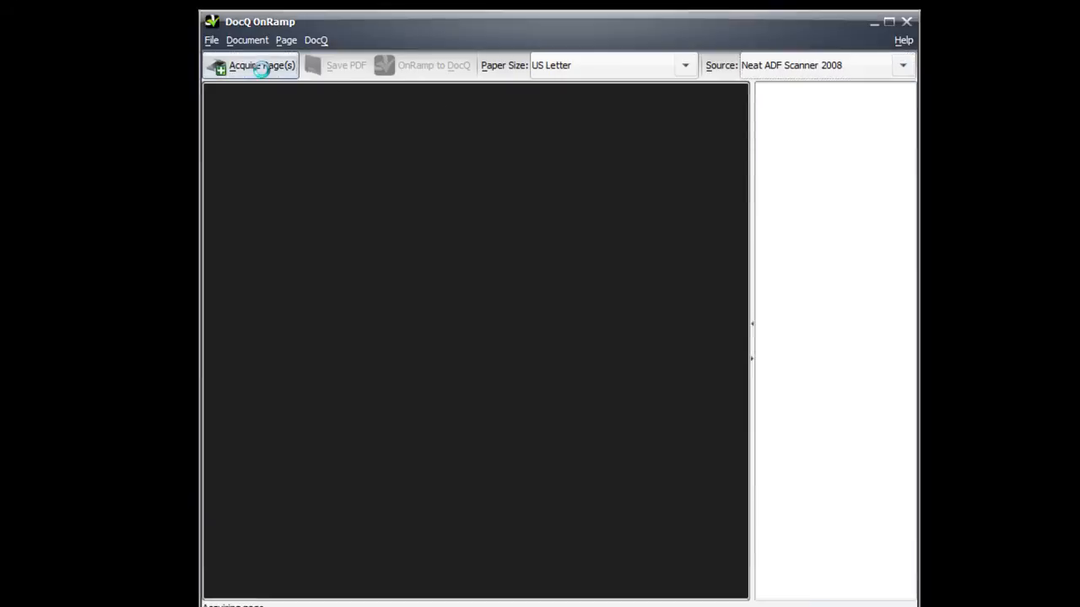
pyautogui.click(260, 65)
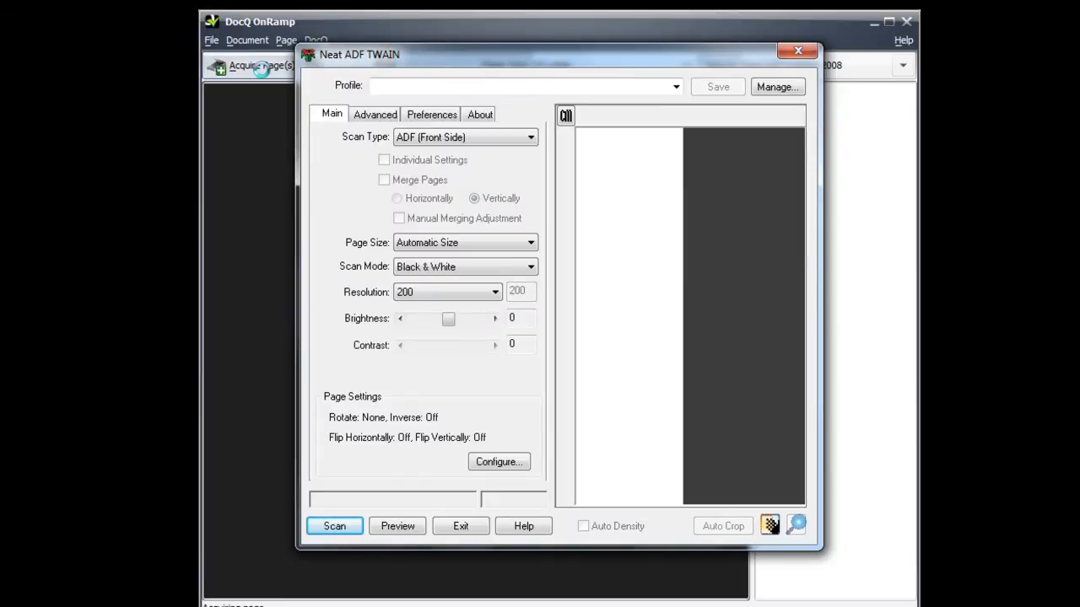
pyautogui.click(334, 526)
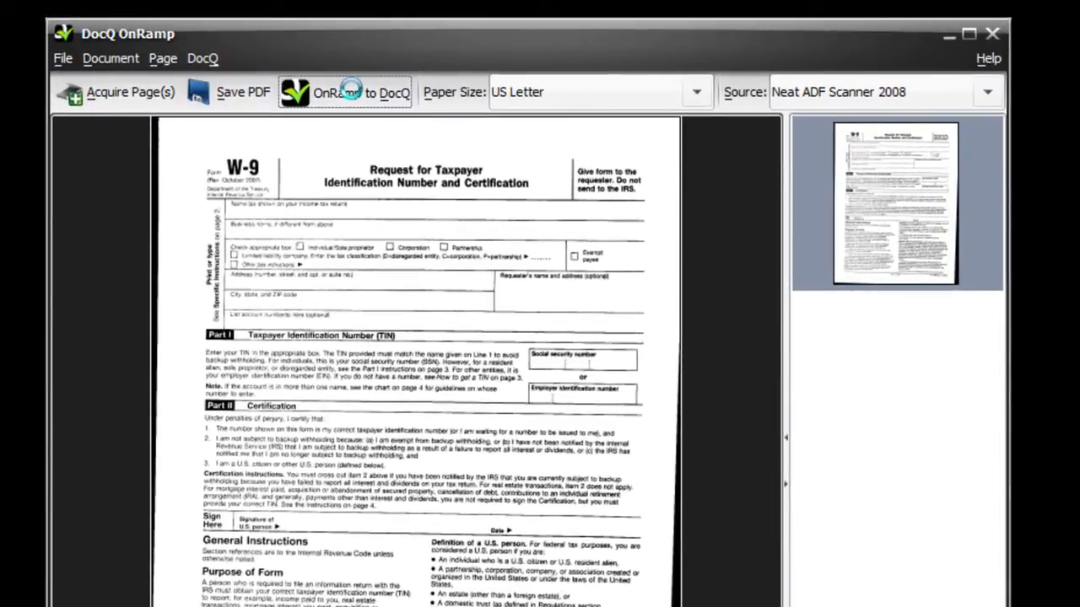
# Send the scanned page to DocQ with the password and document title 'W-9'.
pyautogui.click(346, 91)
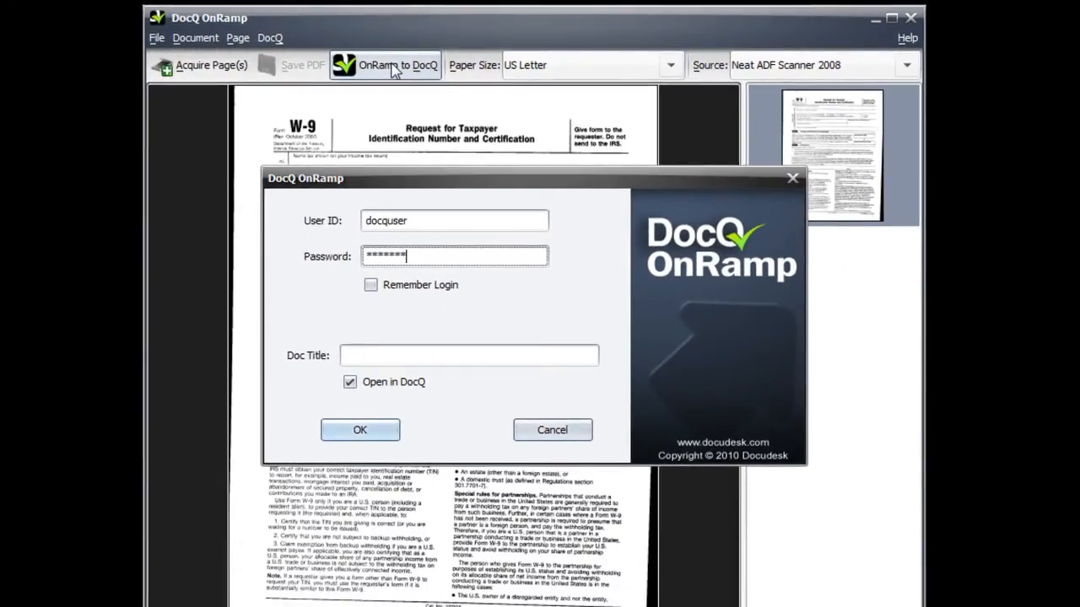
pyautogui.write('***')
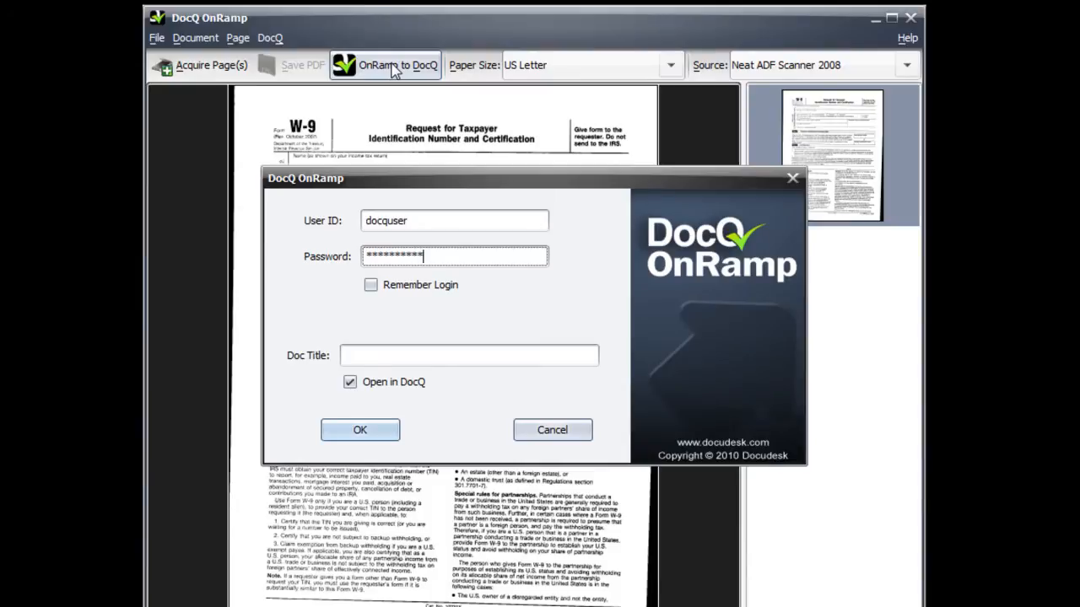
pyautogui.click(469, 355)
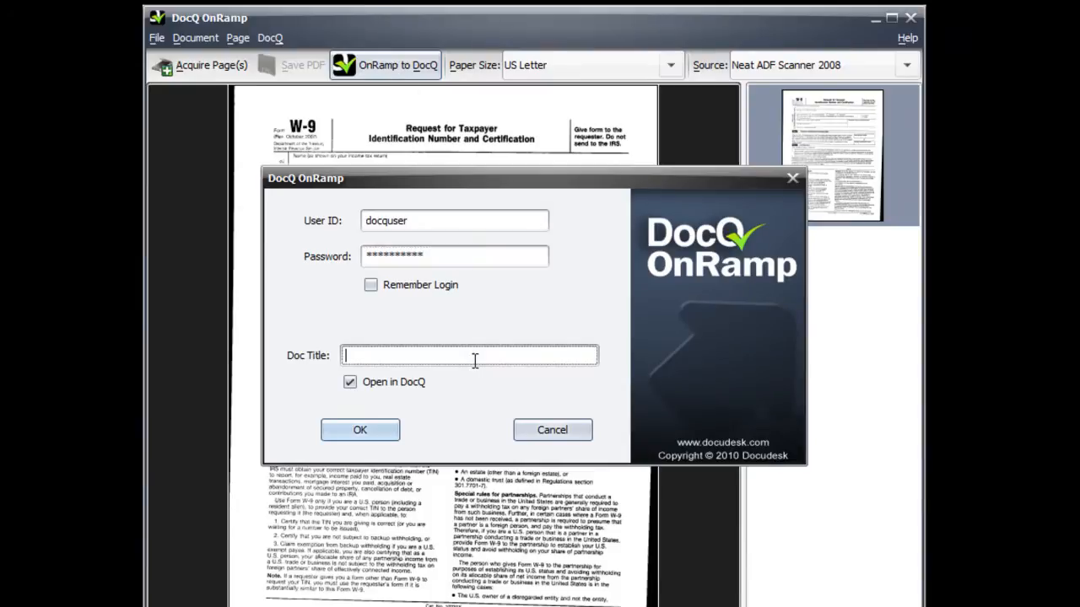
pyautogui.write('W-9')
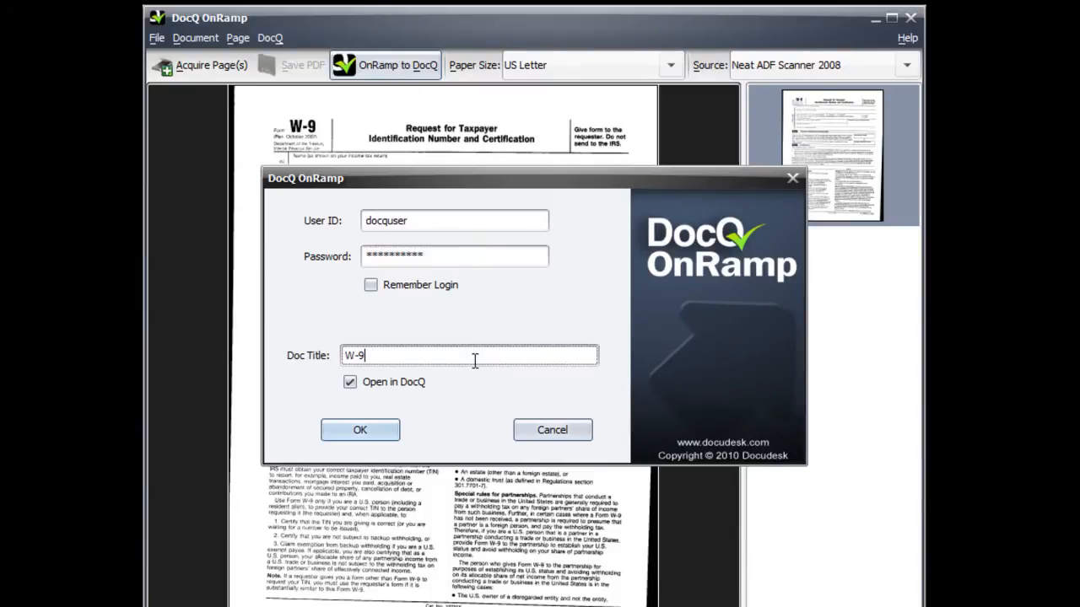
pyautogui.click(359, 430)
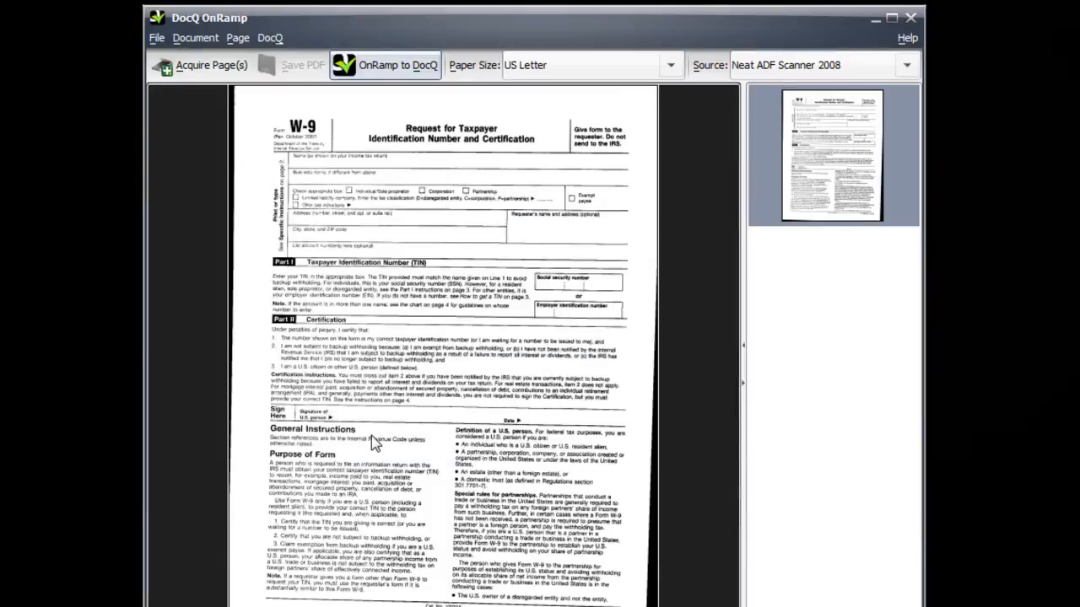
pyautogui.click(385, 65)
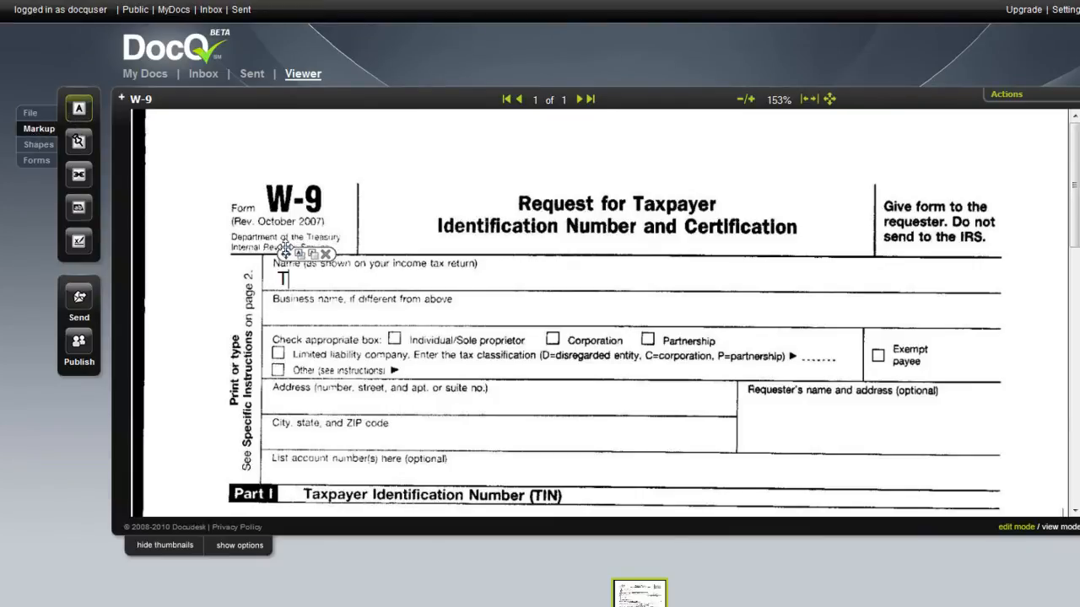
# Enter 'Test' as the W-9 name and start signing at Sign Here.
pyautogui.write('Test')
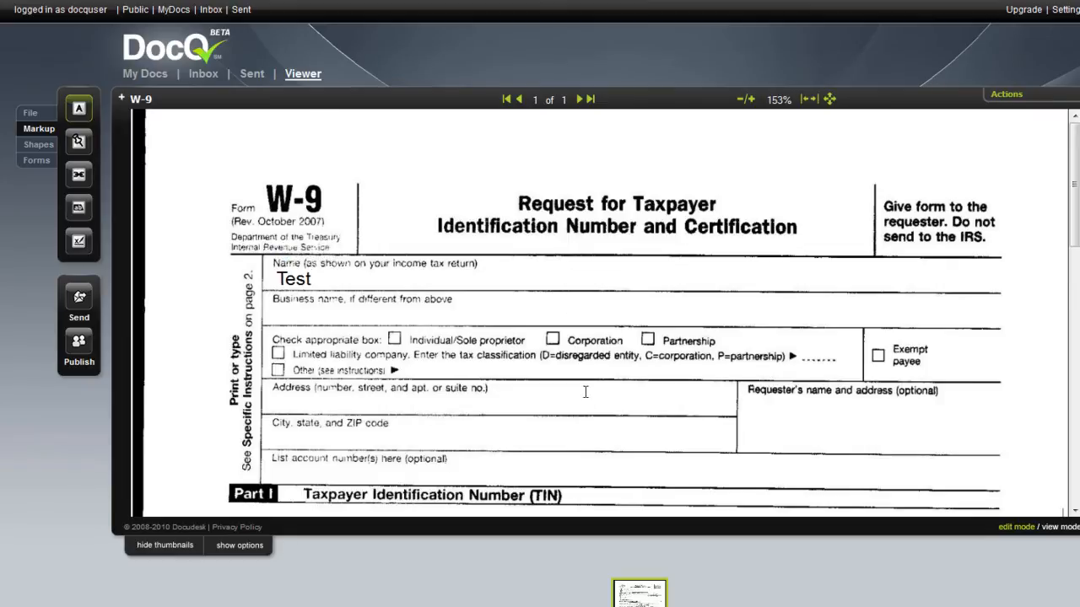
pyautogui.scroll(-3)
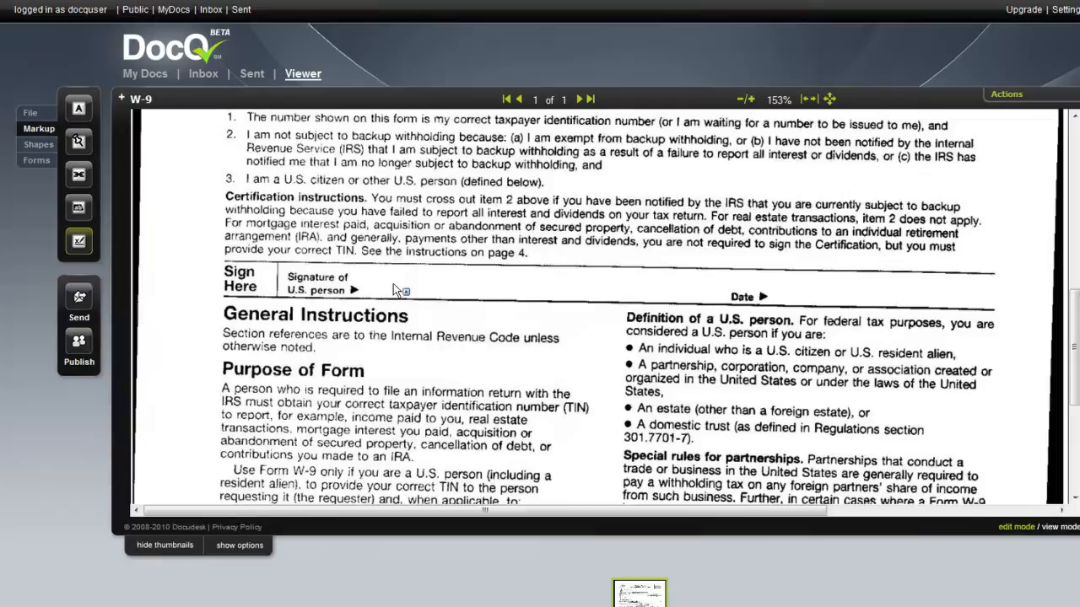
pyautogui.click(397, 290)
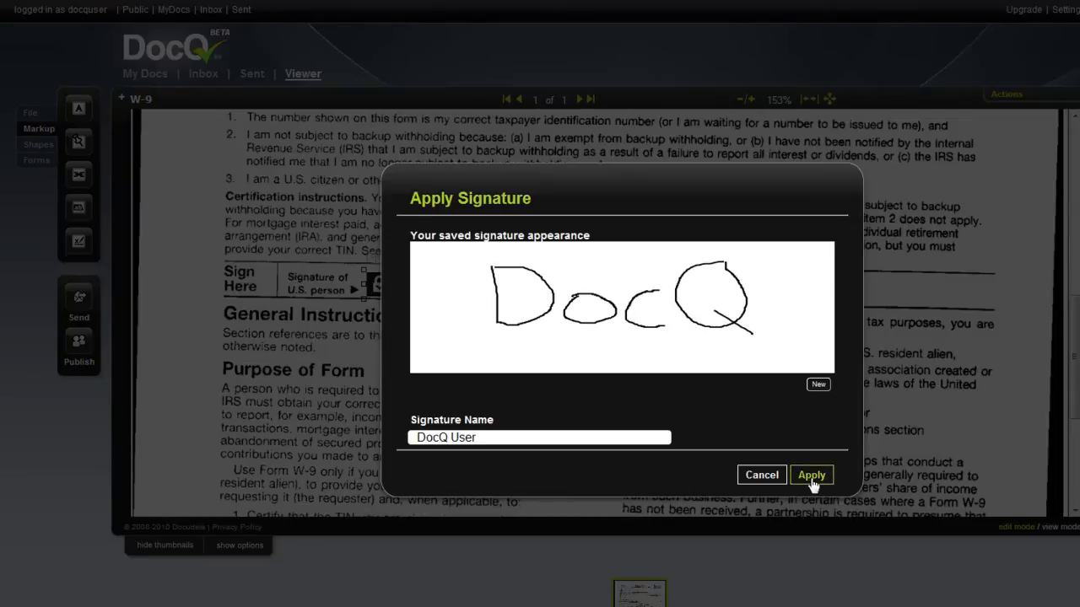
# Apply the saved signature at the W-9's Sign Here line and show document actions.
pyautogui.click(811, 475)
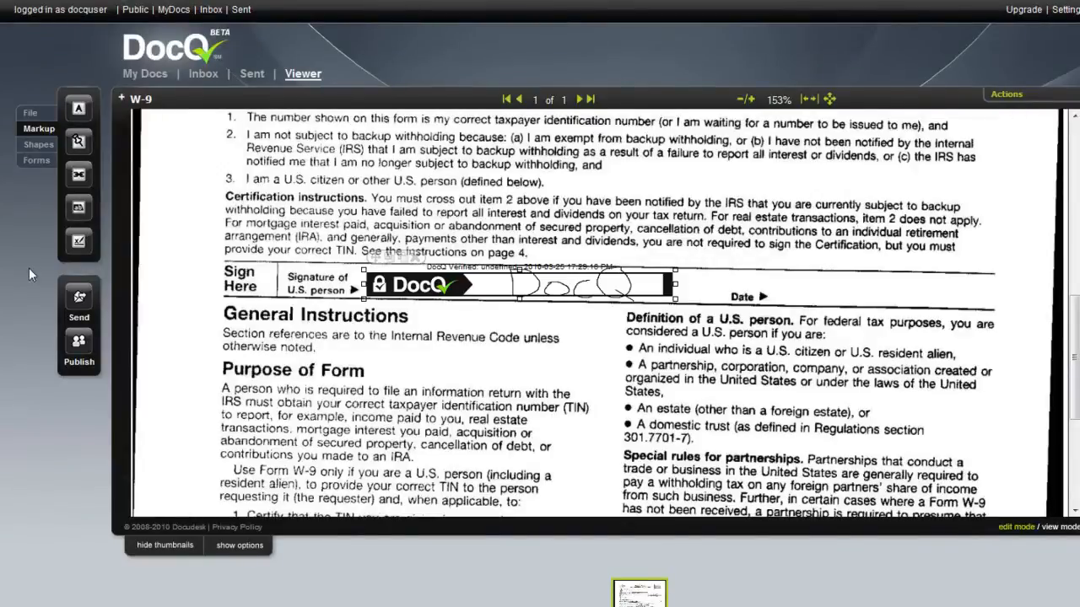
pyautogui.moveTo(79, 299)
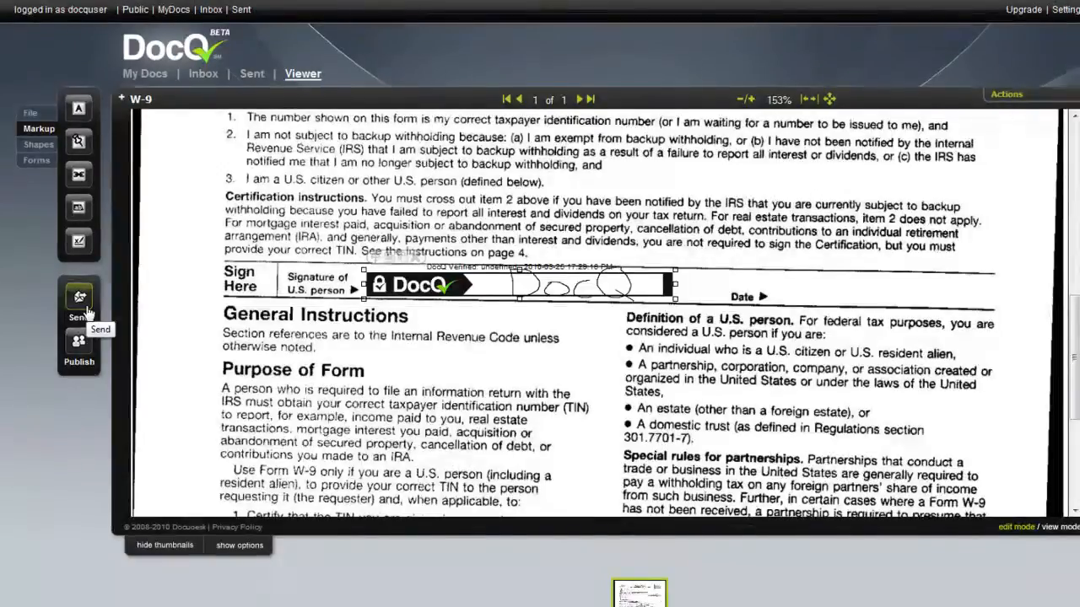
pyautogui.click(1005, 94)
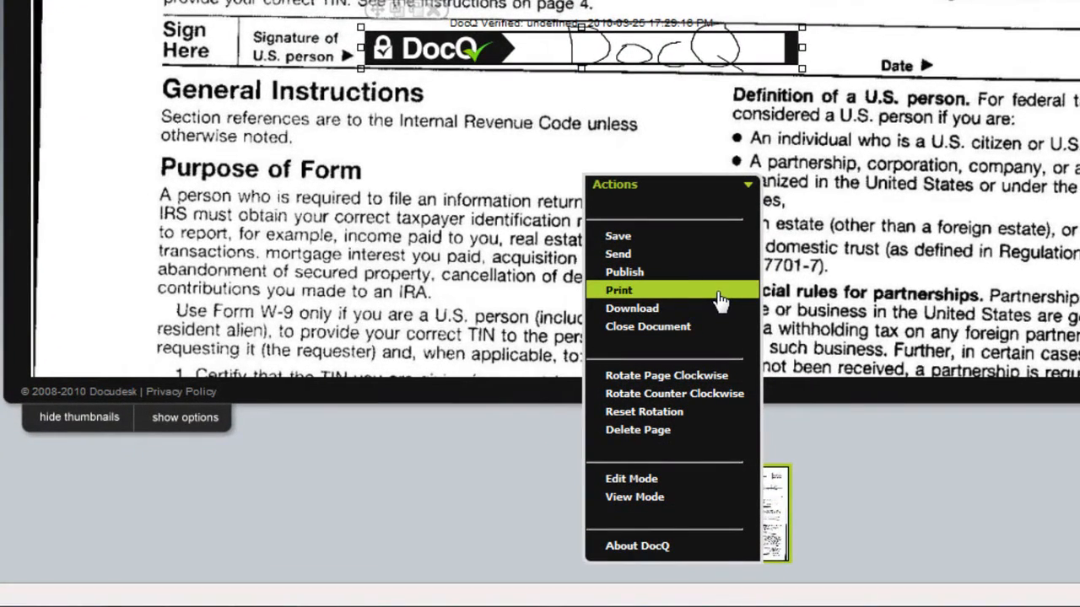
pyautogui.moveTo(713, 295)
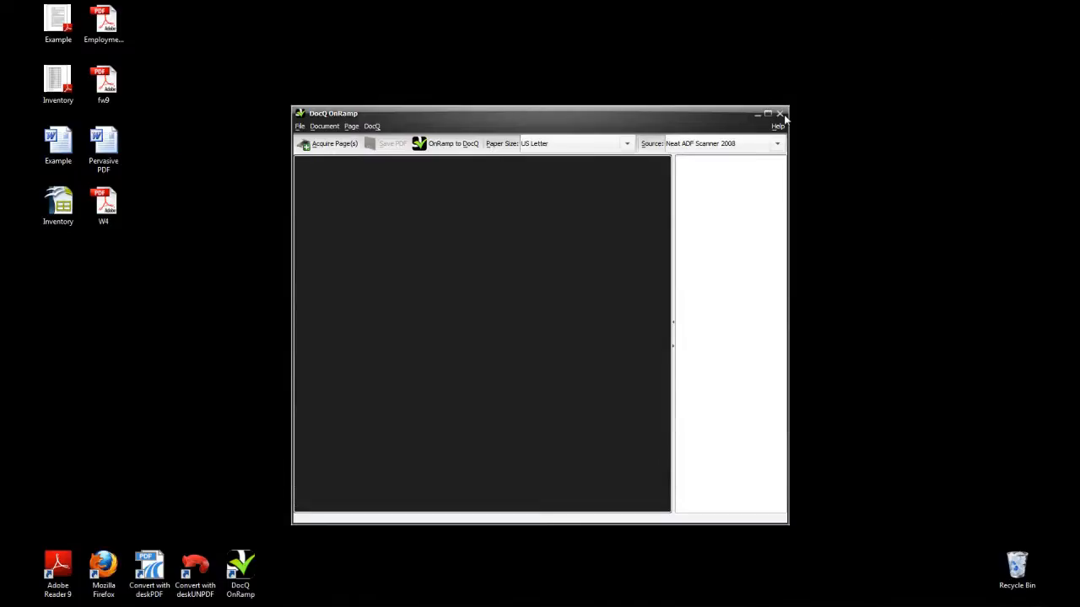
# Close the empty OnRamp scanning window.
pyautogui.click(781, 114)
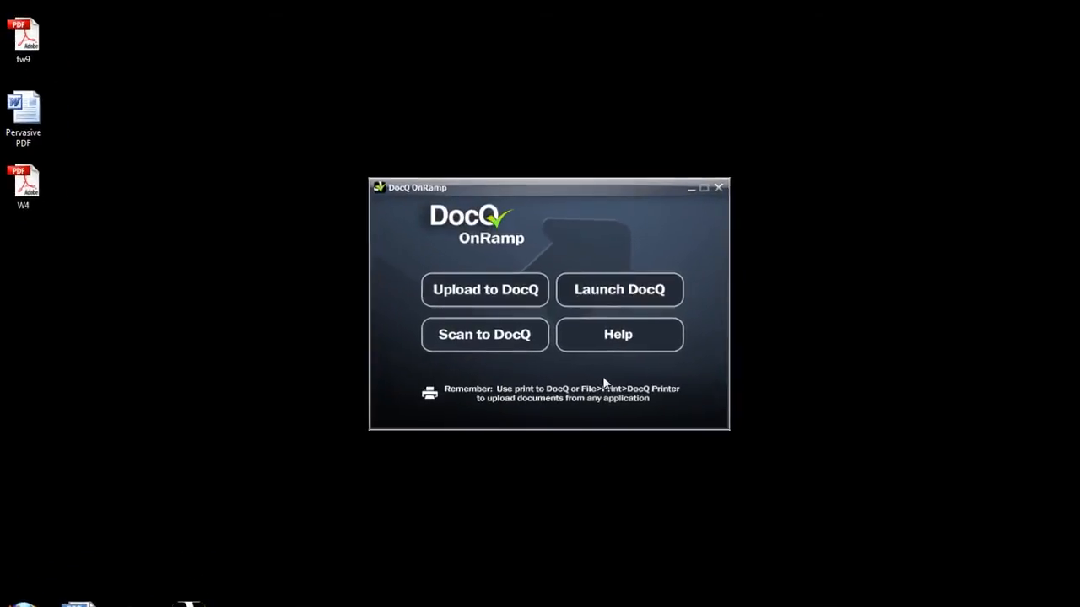
# Open the scanning window and bring up the Neat ADF TWAIN scanner settings.
pyautogui.click(484, 334)
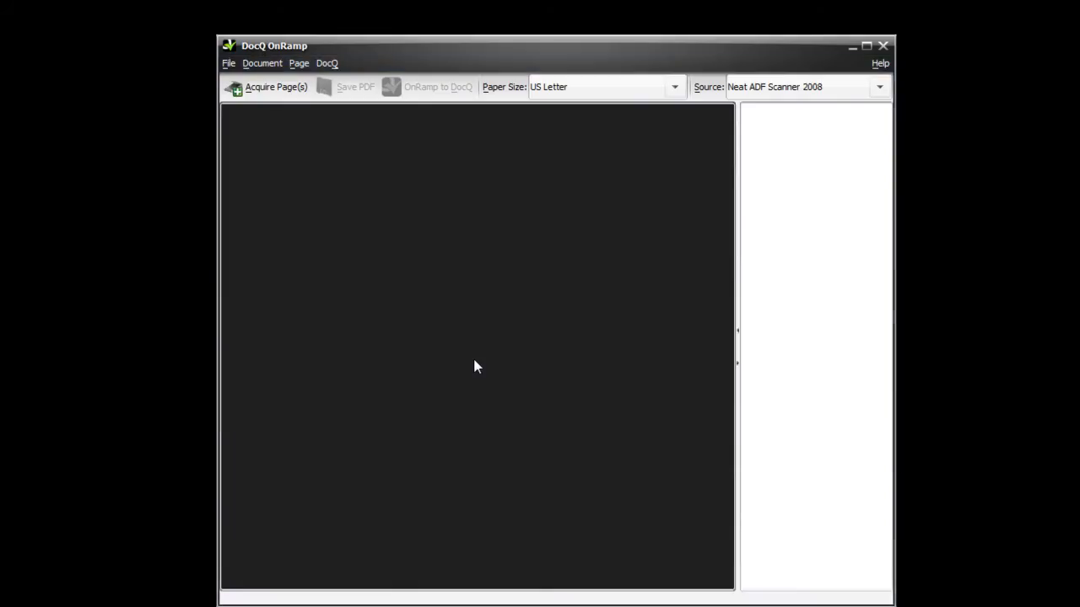
pyautogui.click(276, 87)
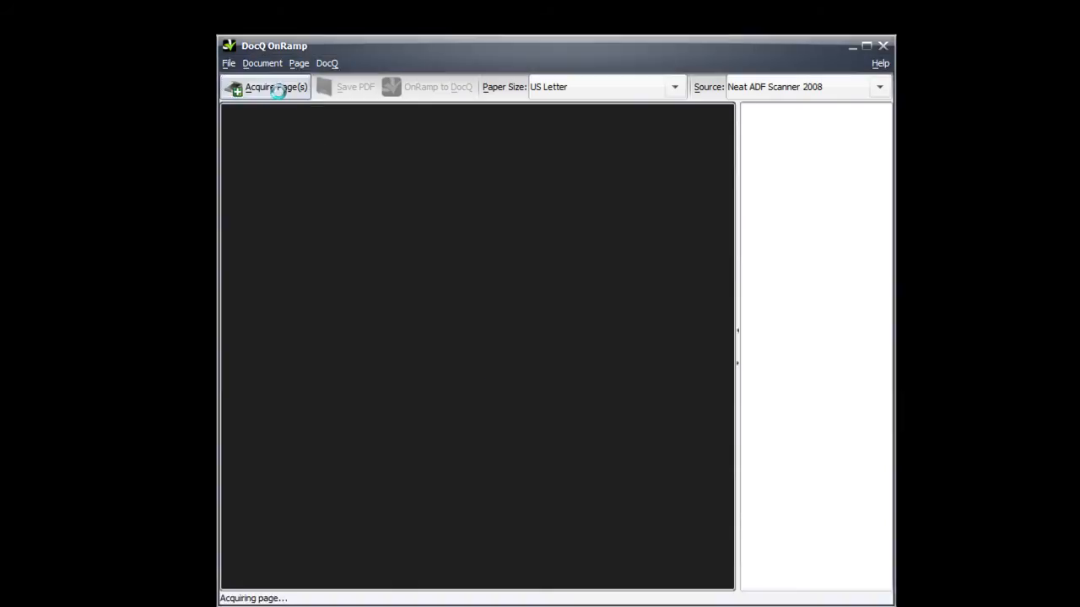
pyautogui.click(343, 521)
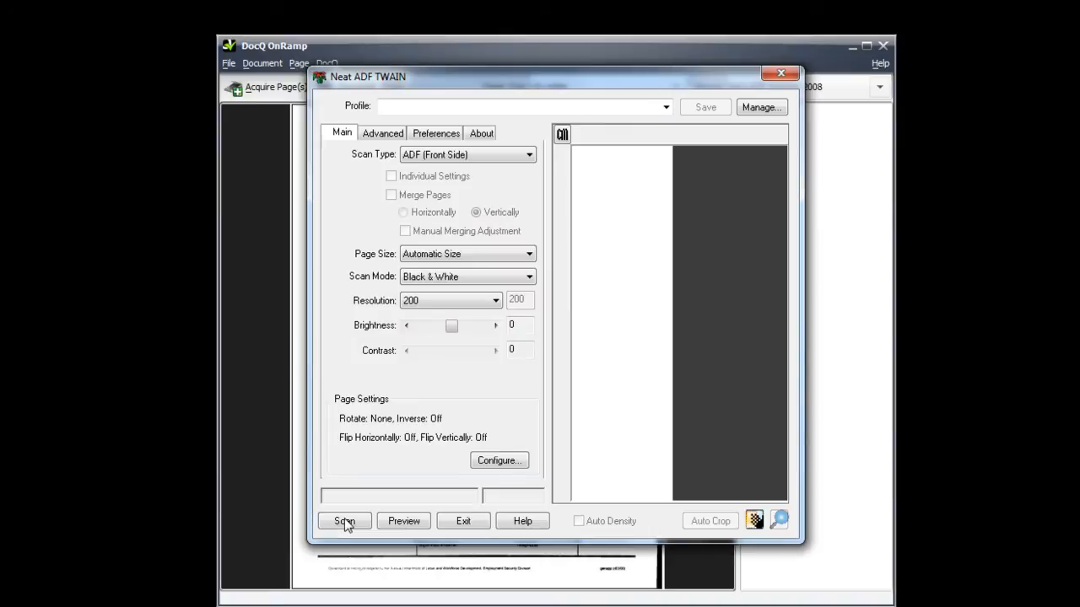
# Scan both employment application pages and send them to DocQ titled 'Employment app'.
pyautogui.click(344, 521)
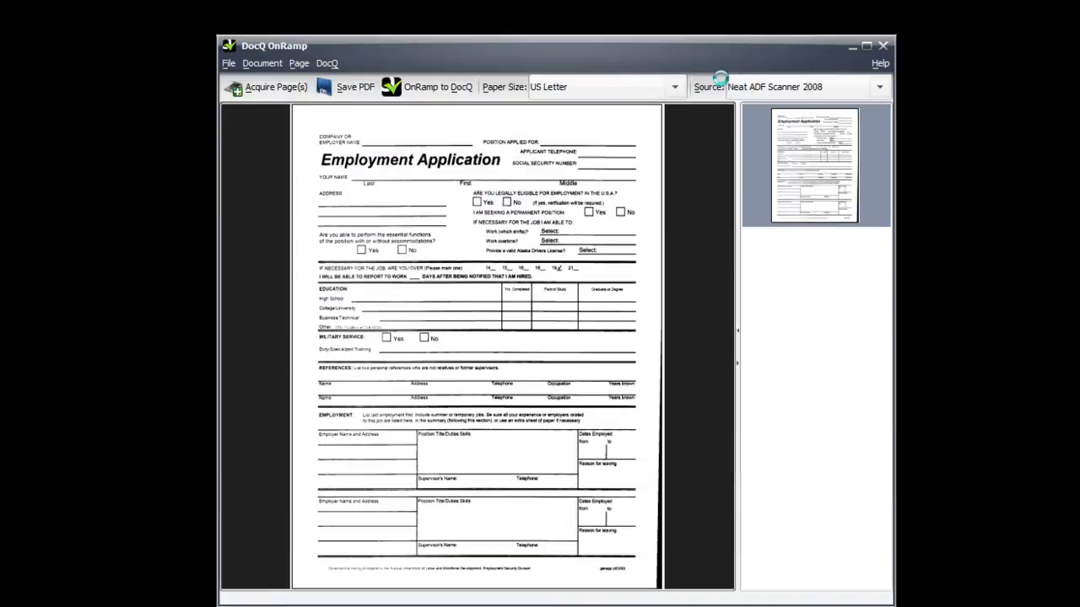
pyautogui.scroll(-3)
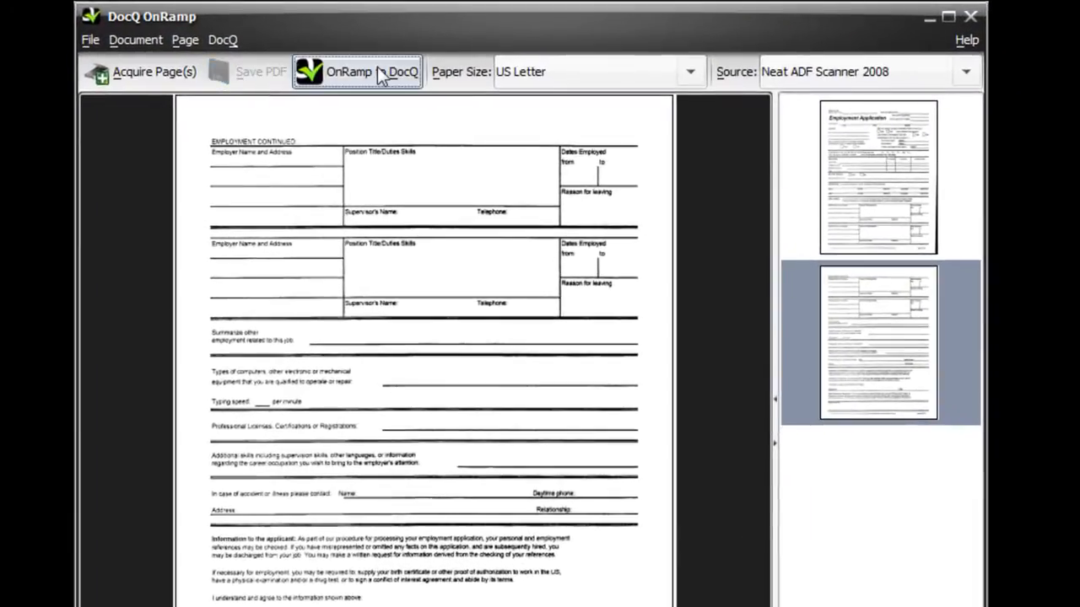
pyautogui.click(357, 71)
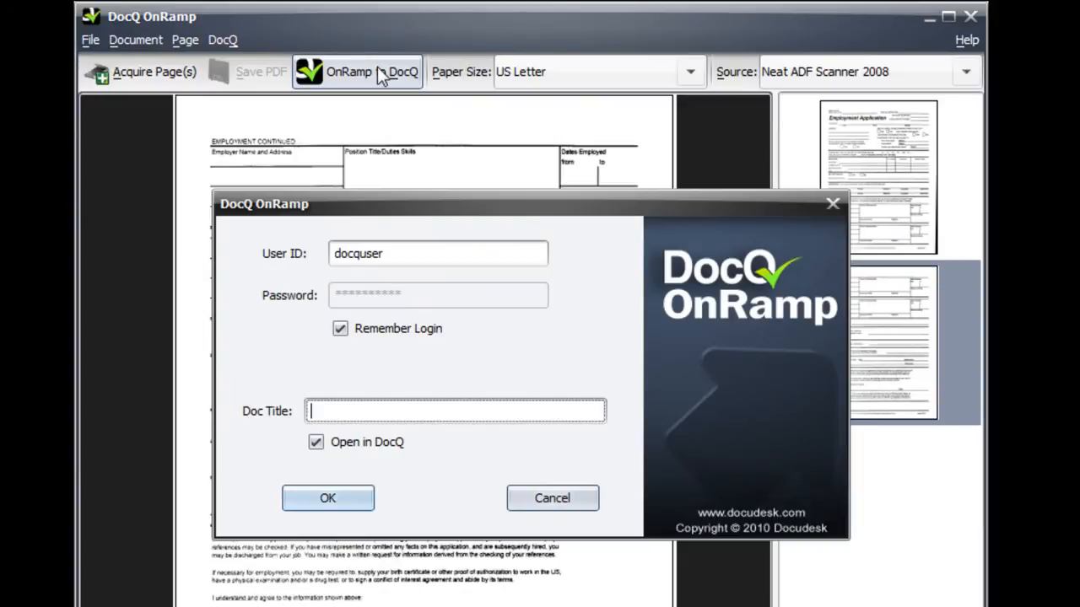
pyautogui.write('Emp')
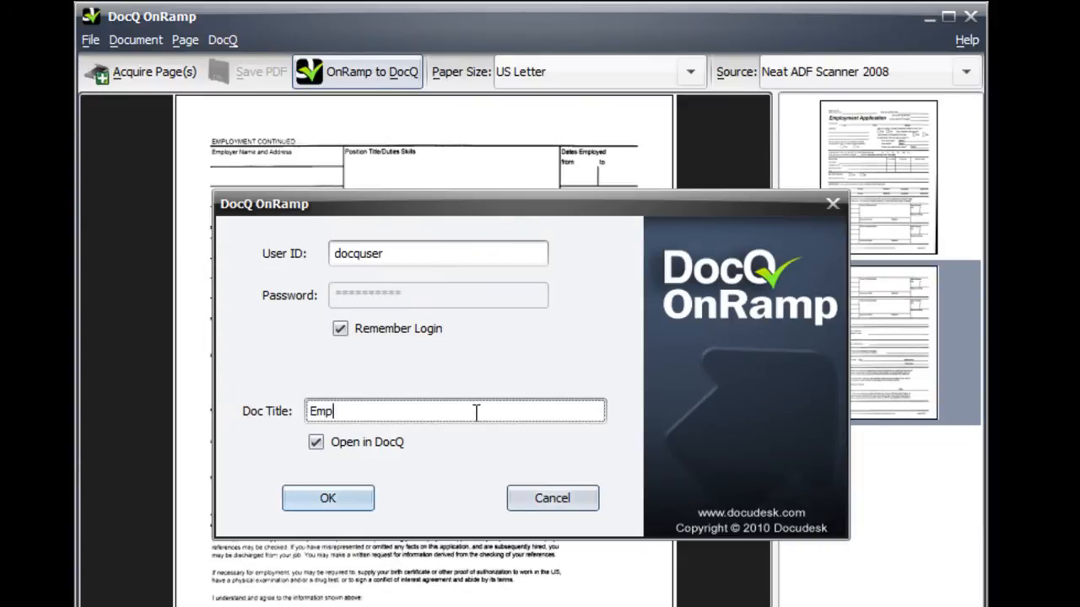
pyautogui.write('loyment app')
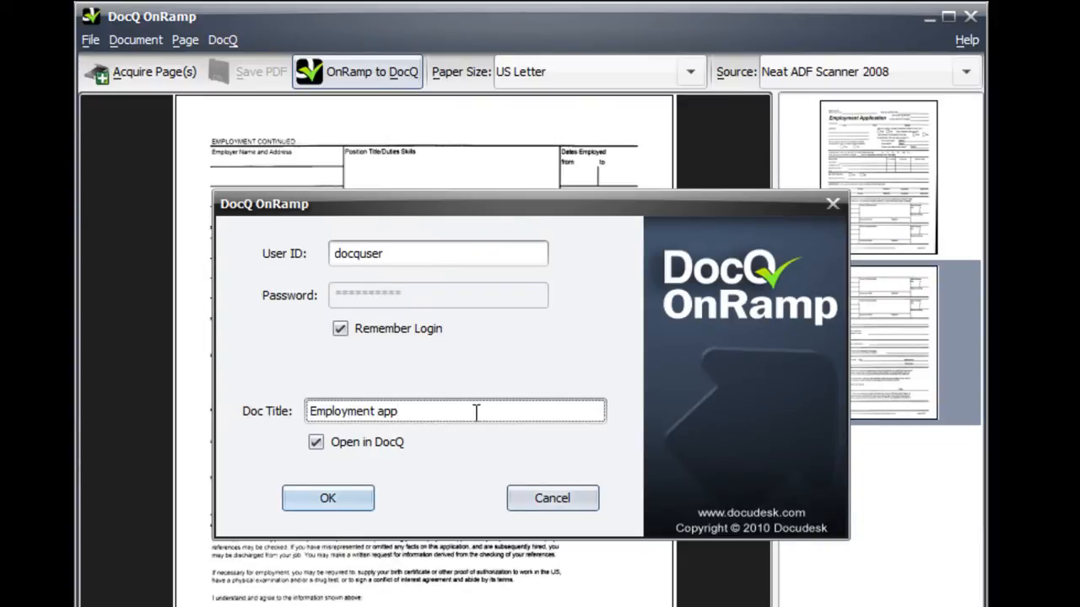
pyautogui.click(327, 497)
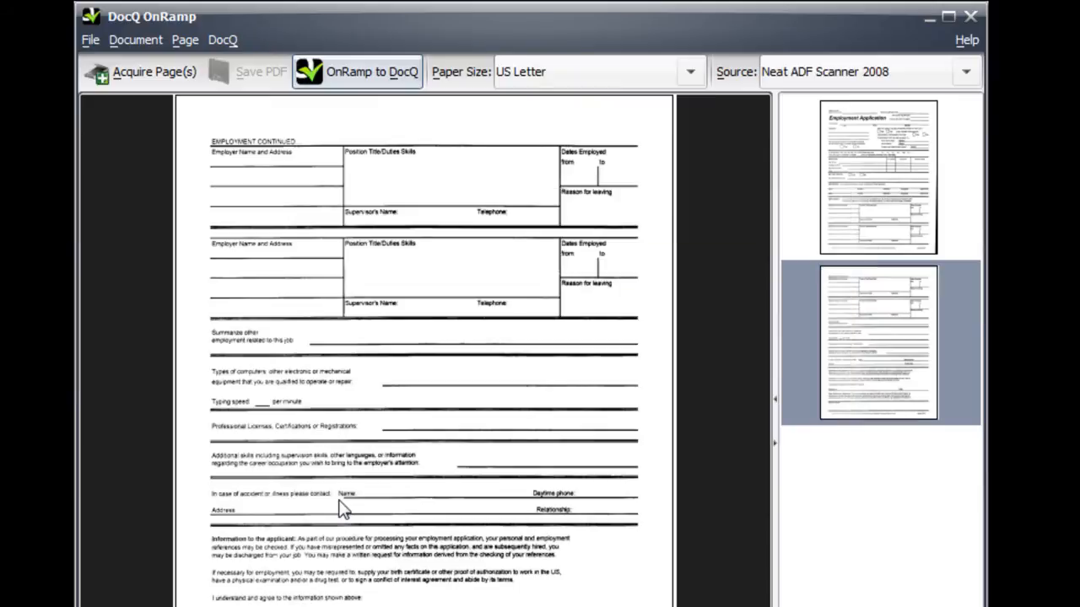
pyautogui.click(357, 71)
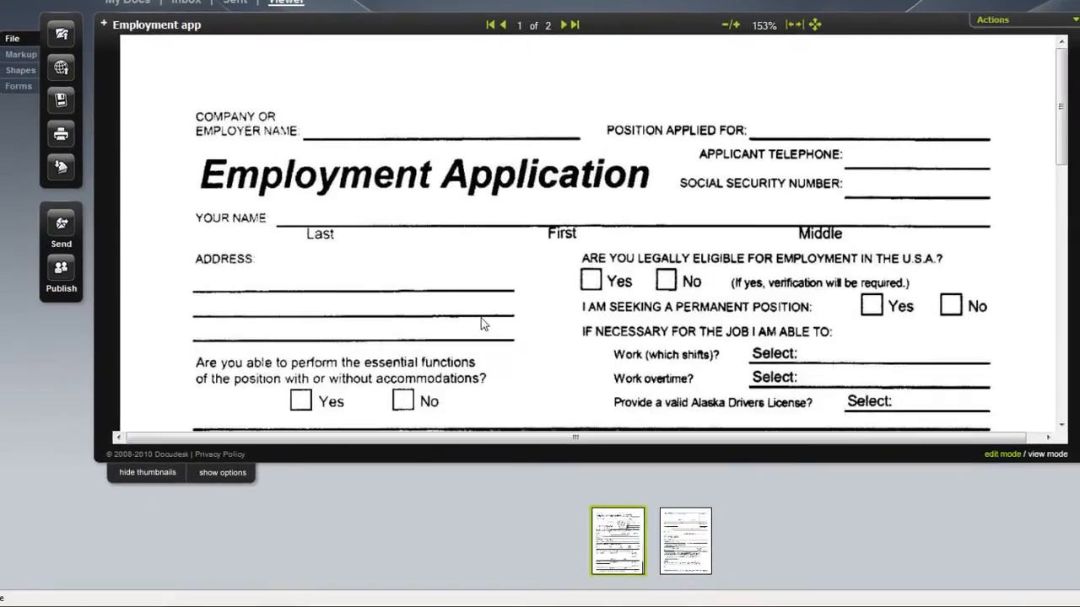
pyautogui.moveTo(483, 304)
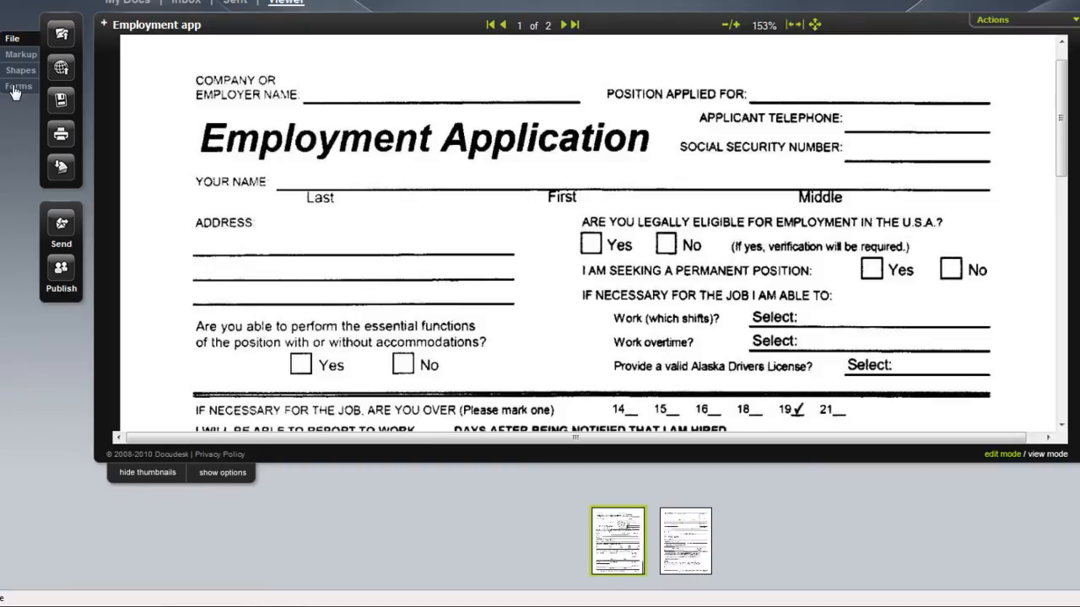
# Add a form text field over the Last name line of YOUR NAME.
pyautogui.click(19, 85)
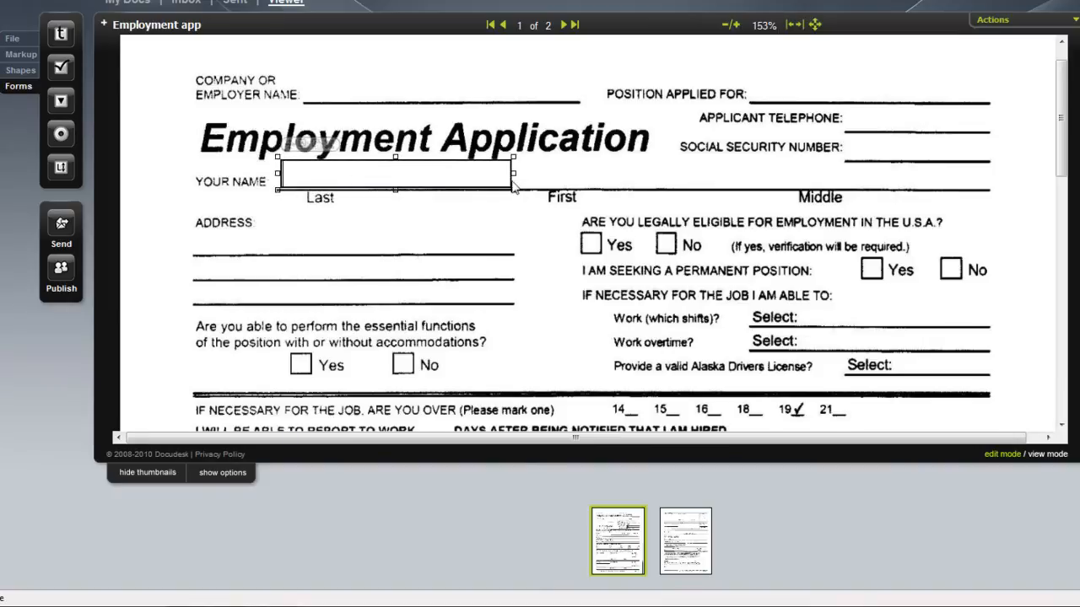
pyautogui.click(394, 180)
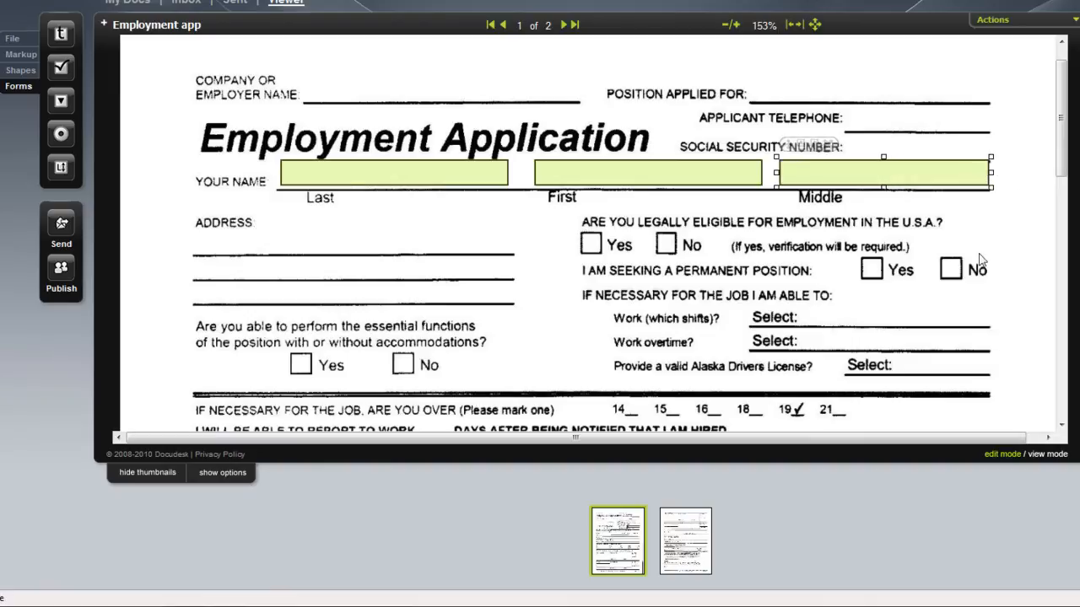
pyautogui.scroll(-3)
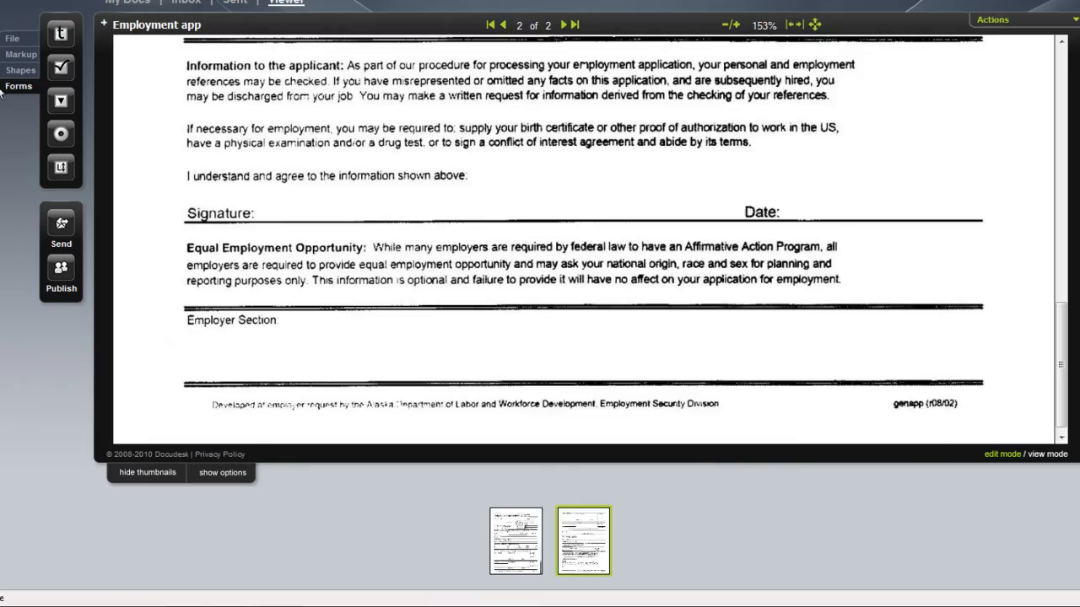
# Add a signature field beside Signature on page 2 and narrow the Date field to fit.
pyautogui.click(21, 54)
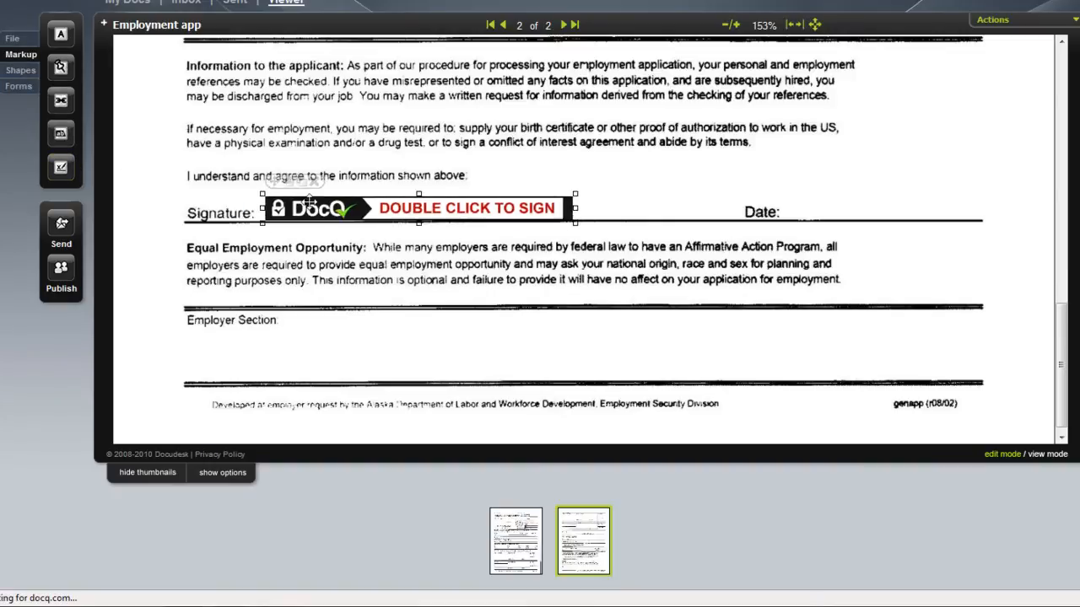
pyautogui.click(18, 86)
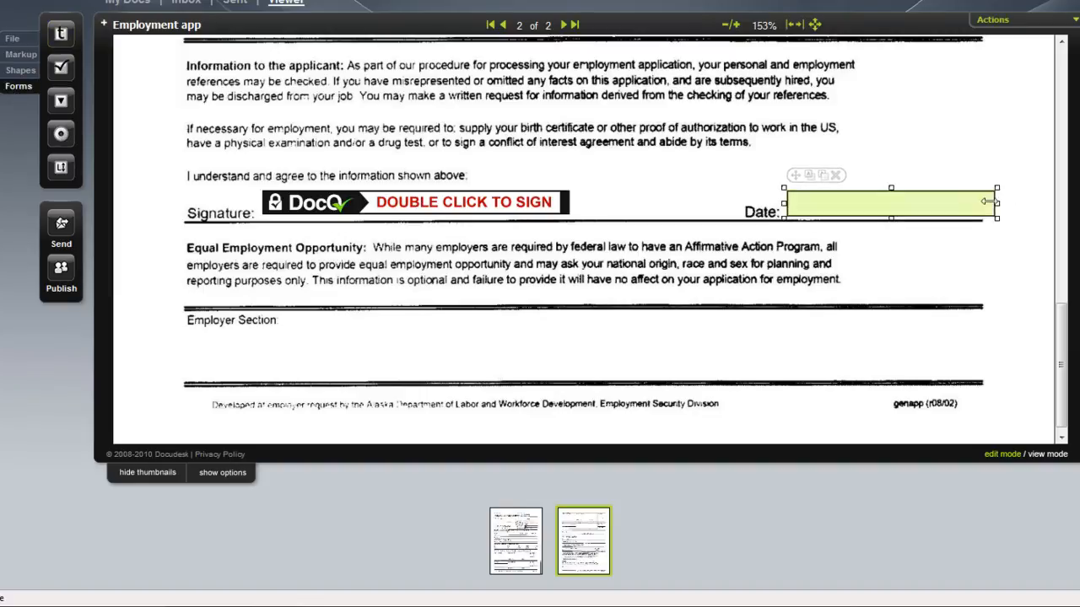
pyautogui.moveTo(995, 201); pyautogui.dragTo(982, 201)
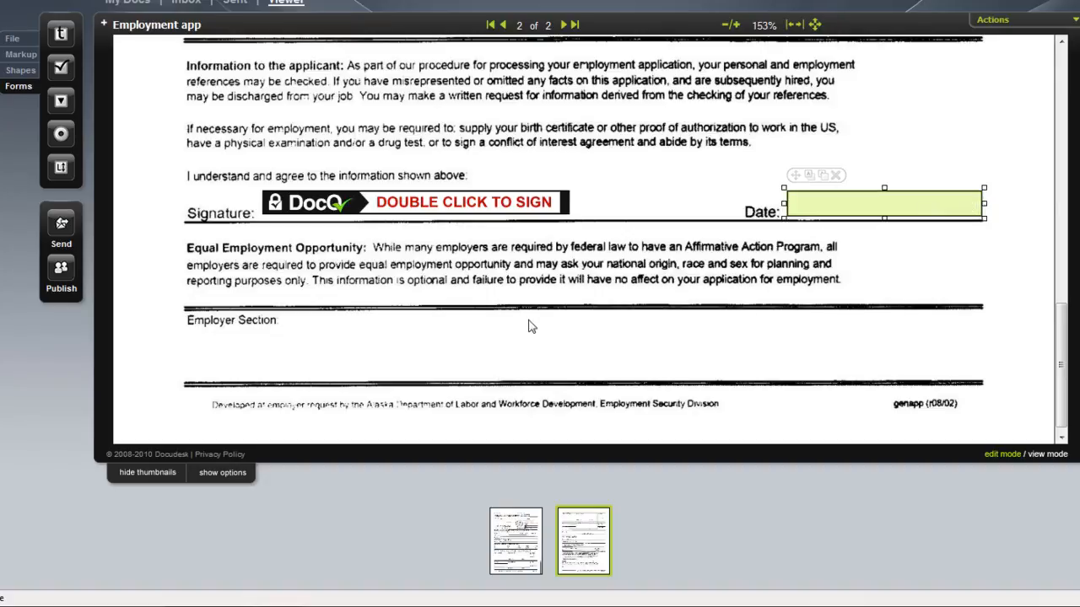
pyautogui.click(999, 19)
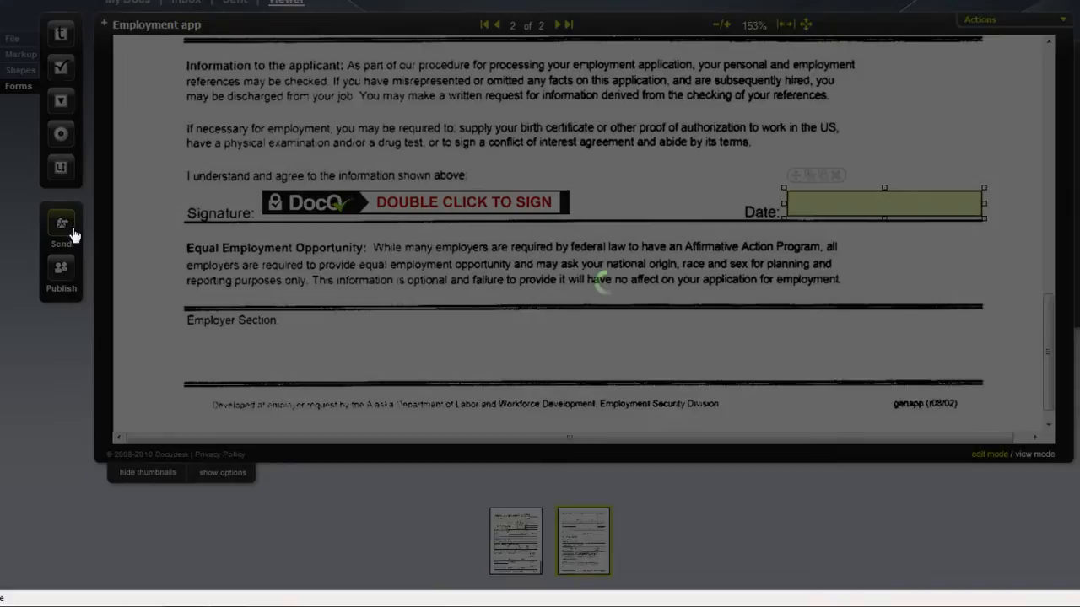
pyautogui.click(61, 228)
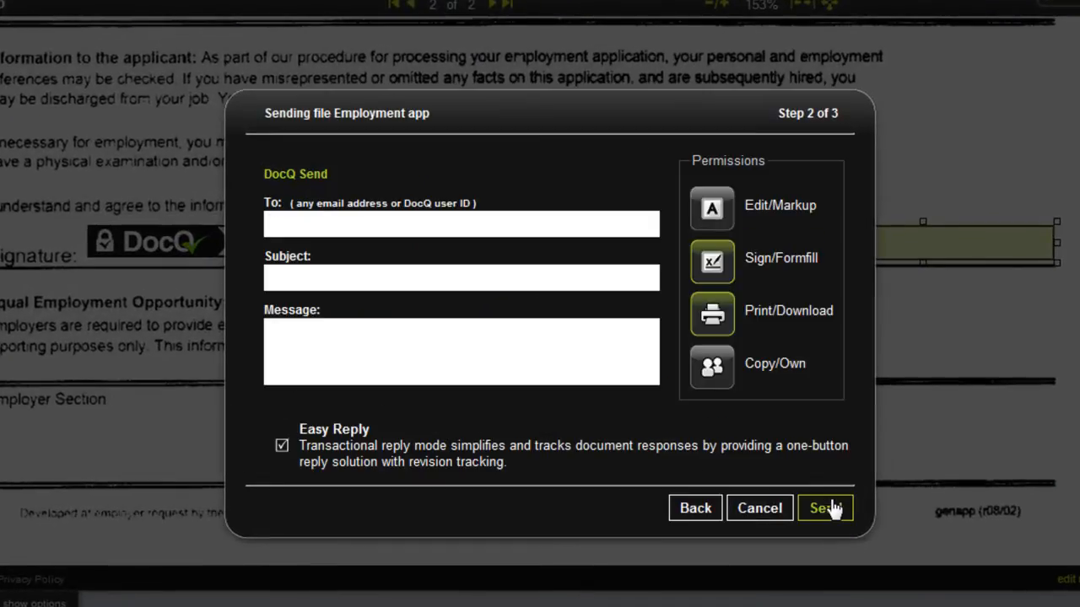
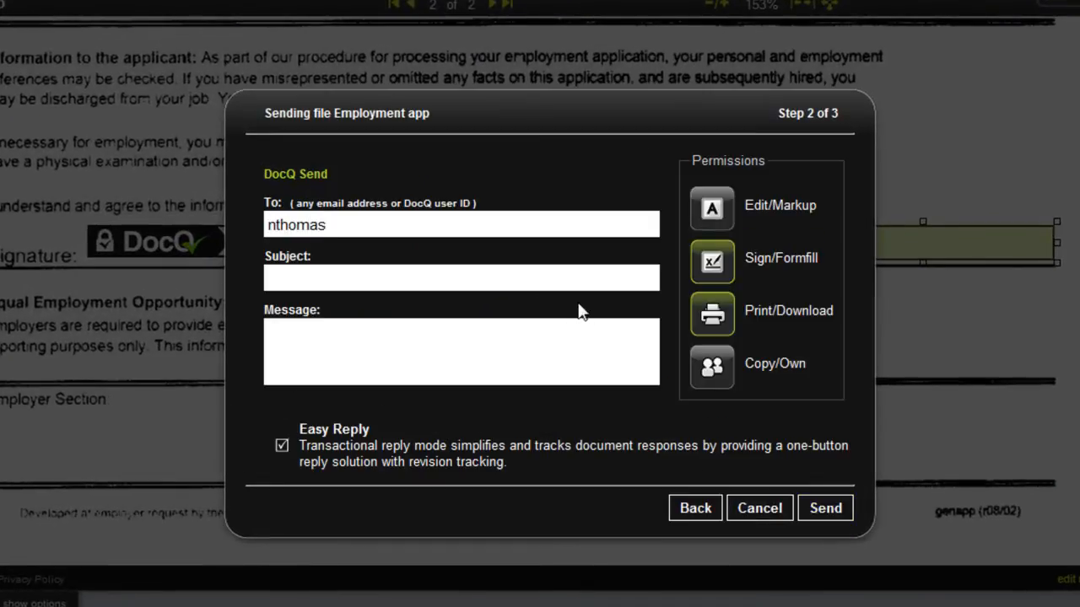
pyautogui.click(824, 508)
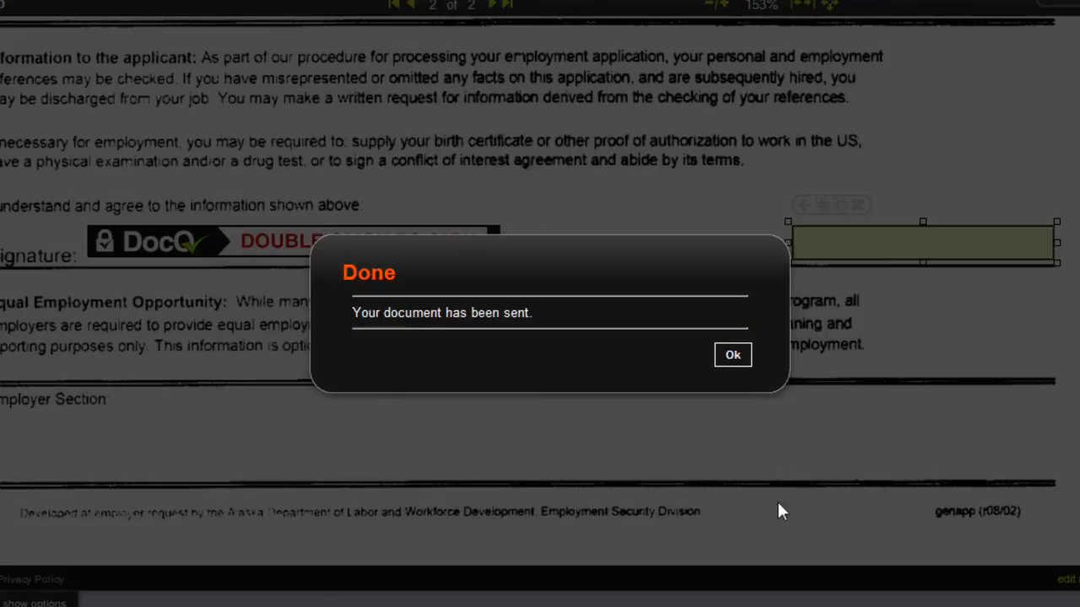
pyautogui.click(732, 355)
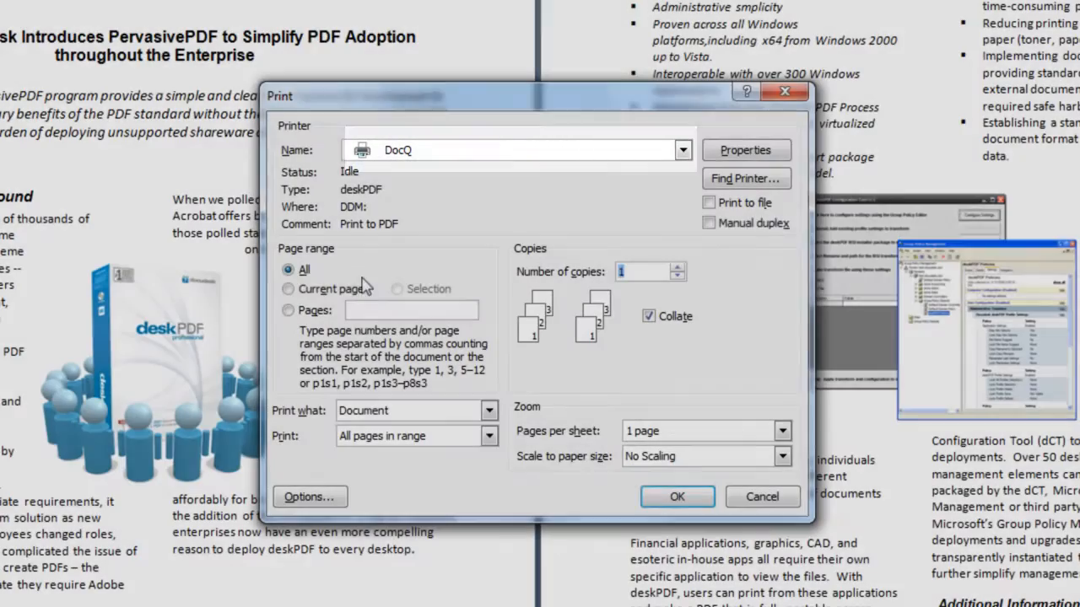
# Print pages 1-2 of the PervasivePDF press release to the DocQ printer.
pyautogui.click(288, 310)
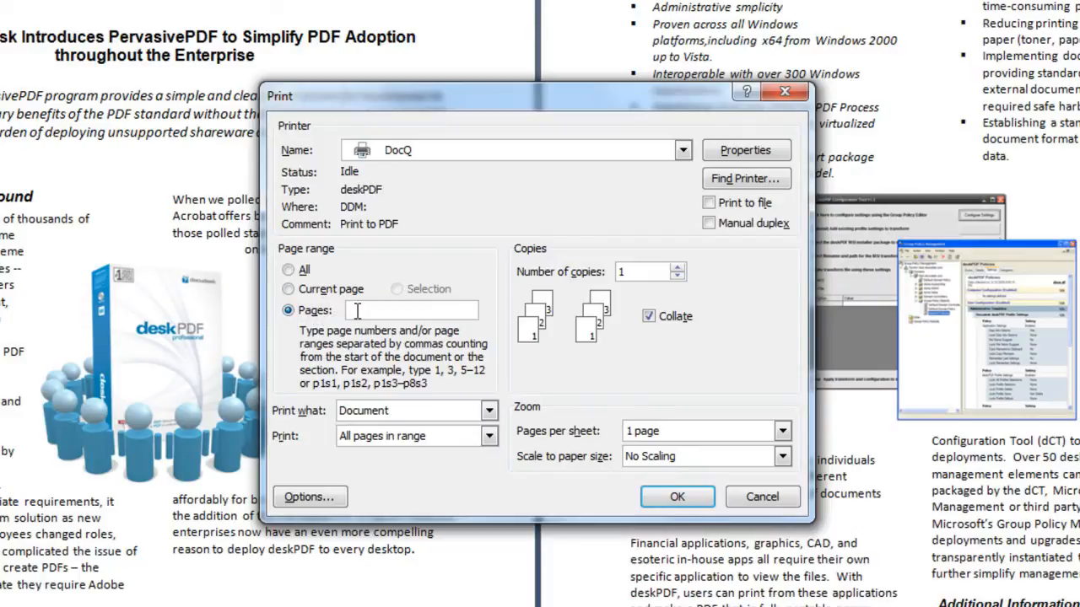
pyautogui.write('1-2')
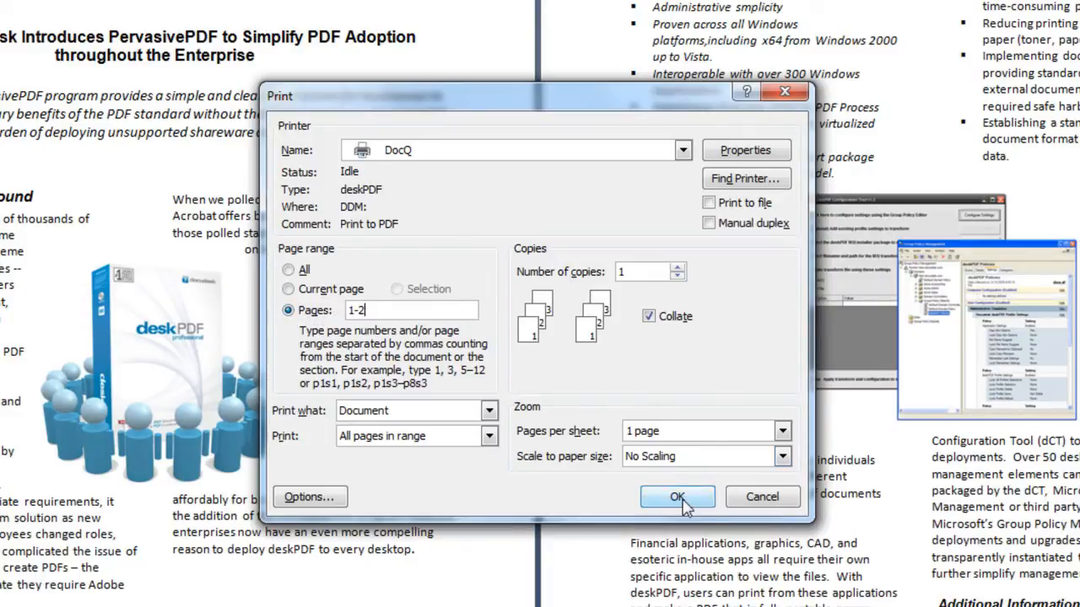
pyautogui.click(678, 496)
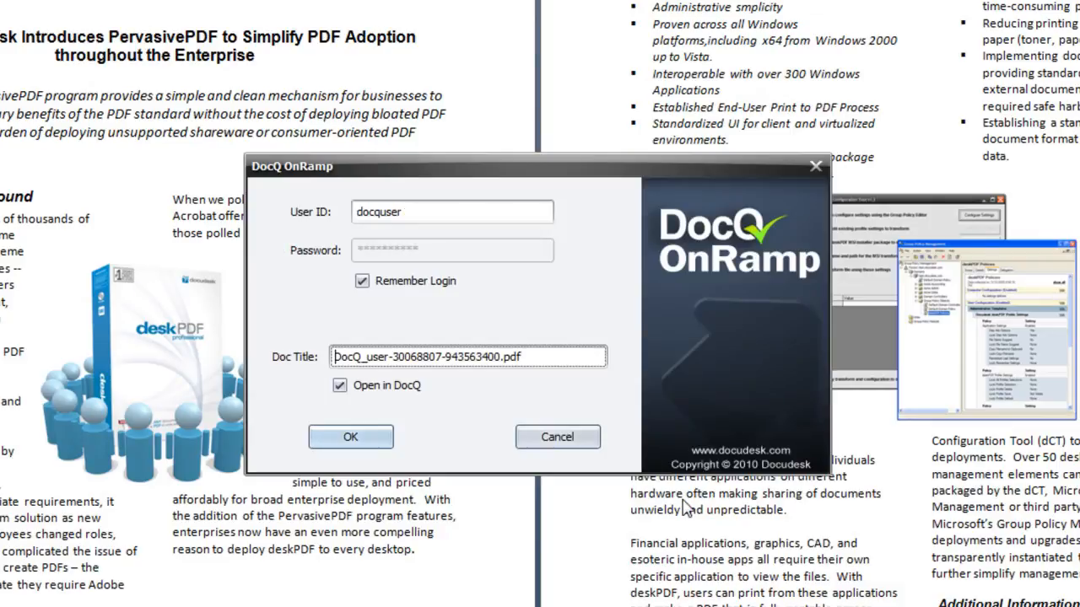
pyautogui.moveTo(477, 266)
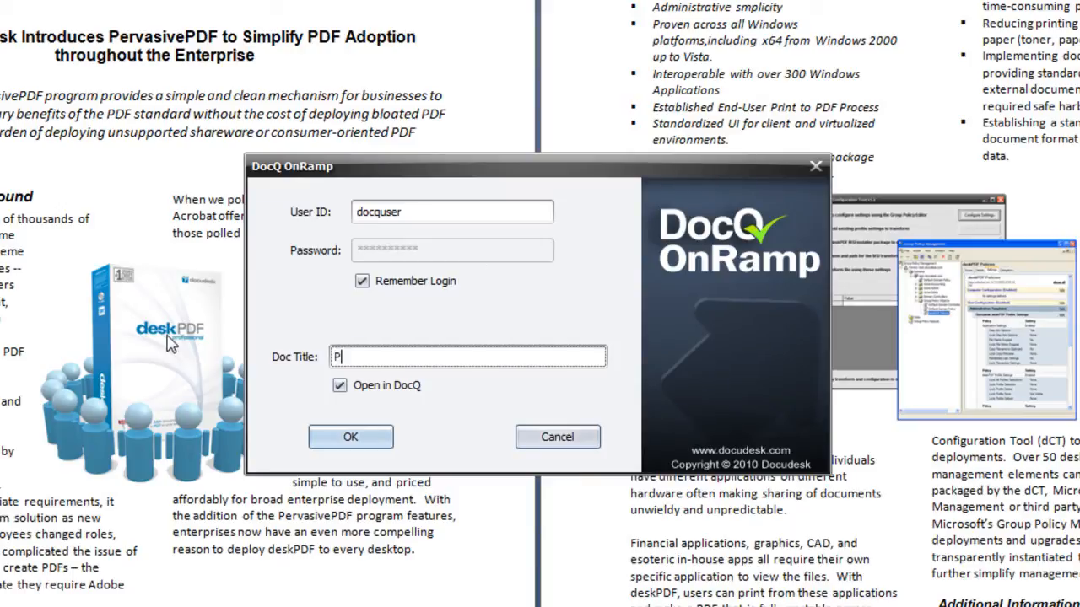
# Upload the printed pages with the Doc Title 'PervasivePDF'.
pyautogui.write('ervasive')
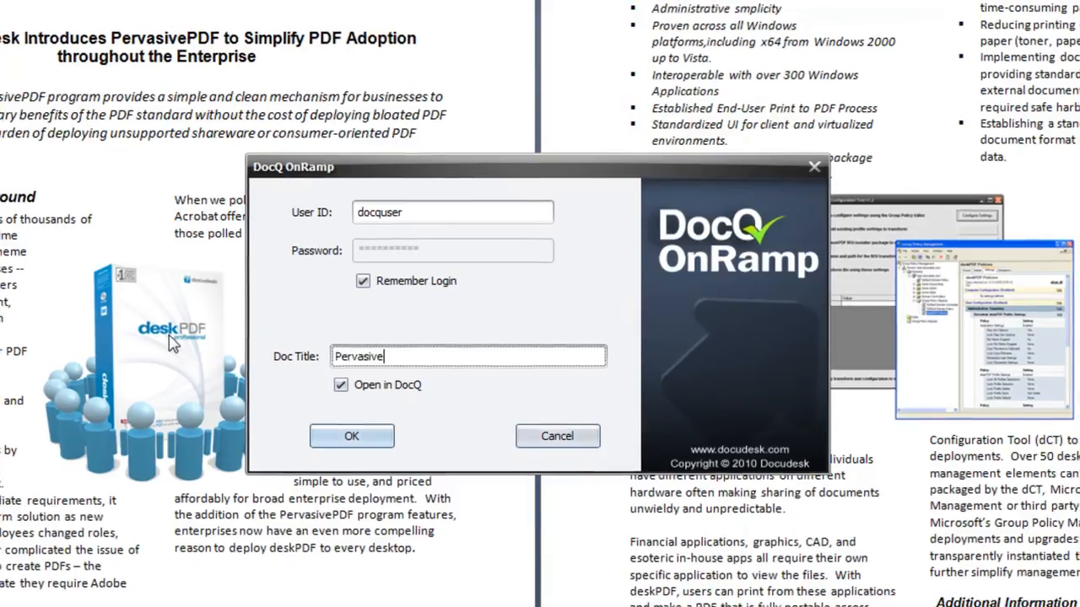
pyautogui.click(352, 436)
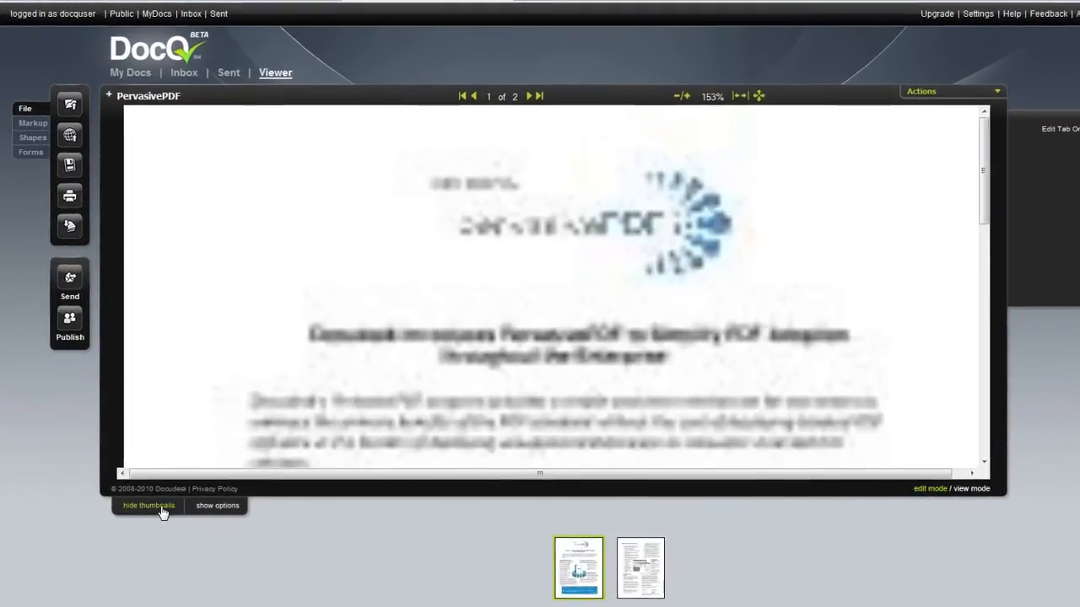
# Hide the page thumbnails and scroll through the PervasivePDF document.
pyautogui.click(149, 505)
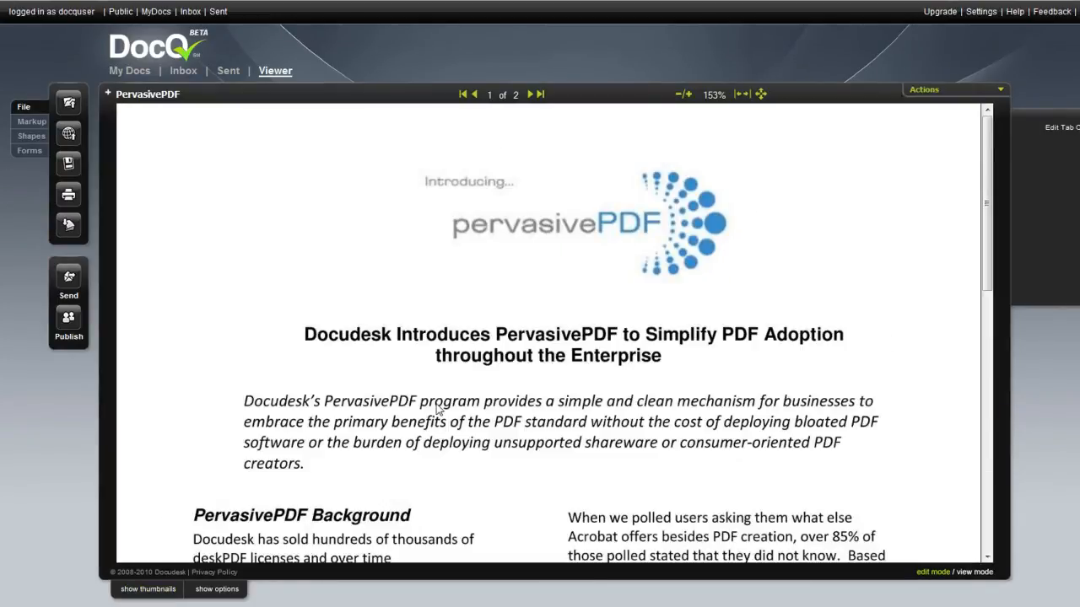
pyautogui.scroll(-3)
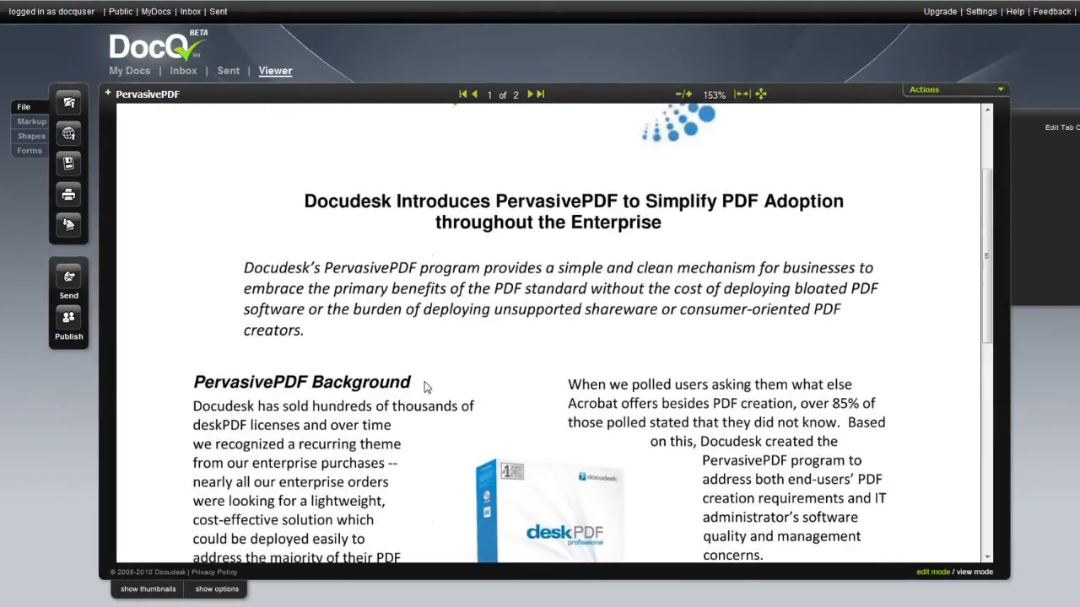
pyautogui.scroll(3)
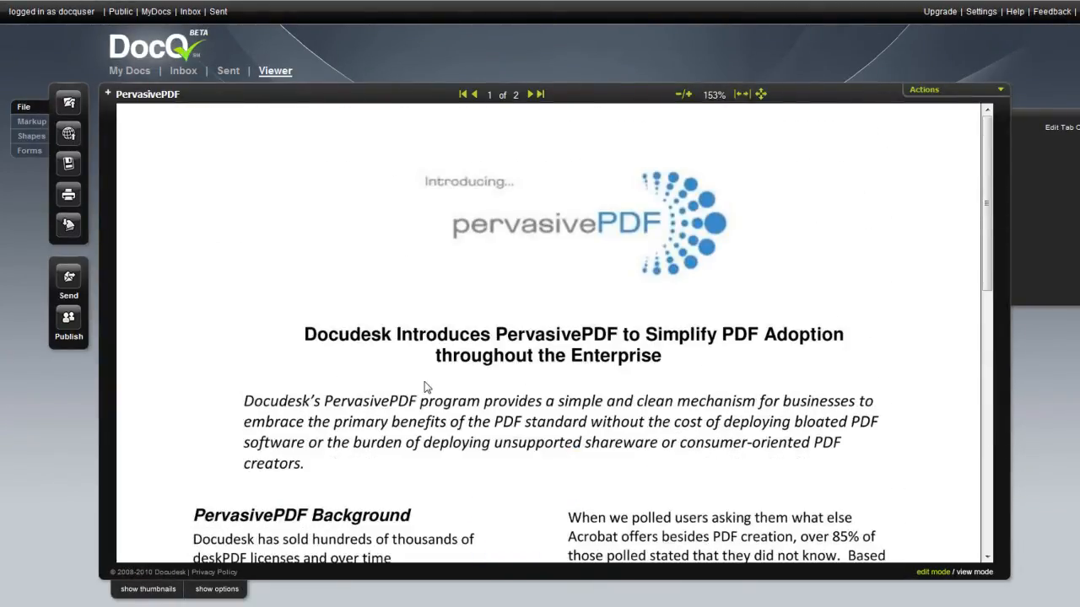
pyautogui.moveTo(420, 383)
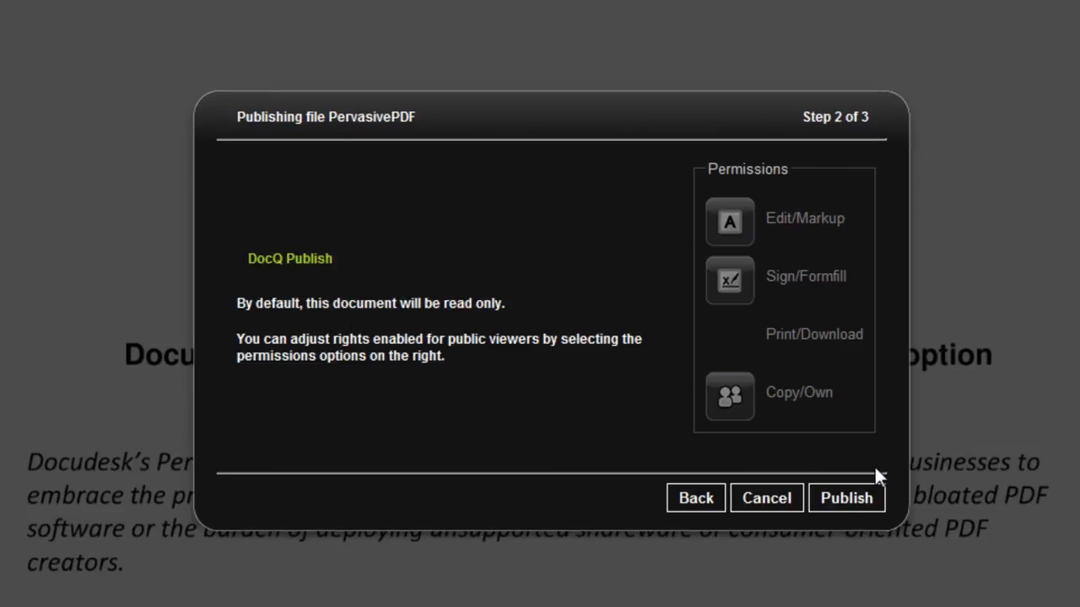
# Publish PervasivePDF with Print/Download permission and open its share URL.
pyautogui.click(730, 337)
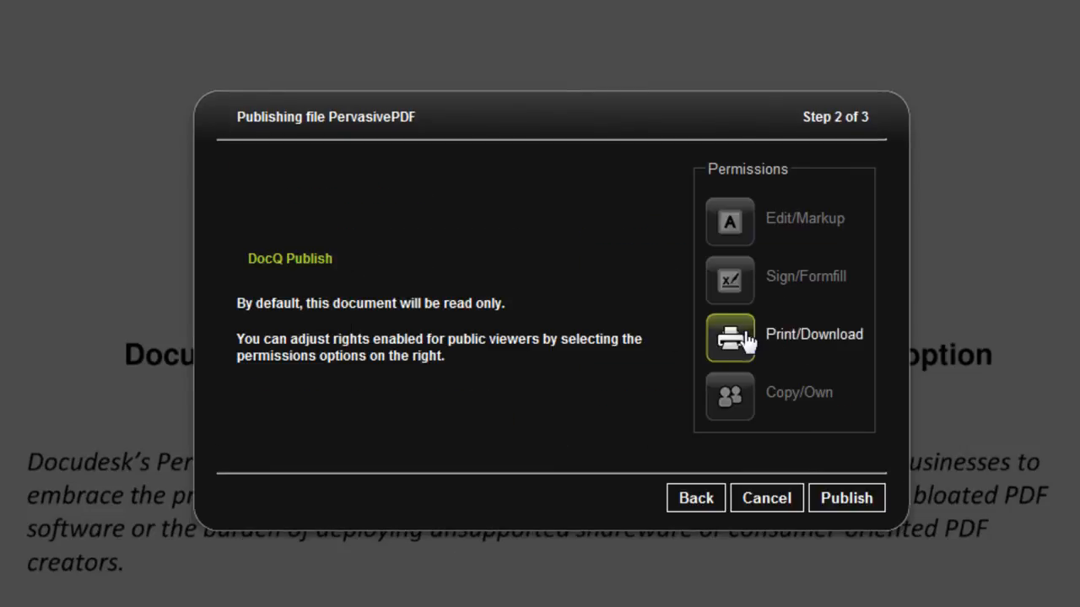
pyautogui.moveTo(846, 498)
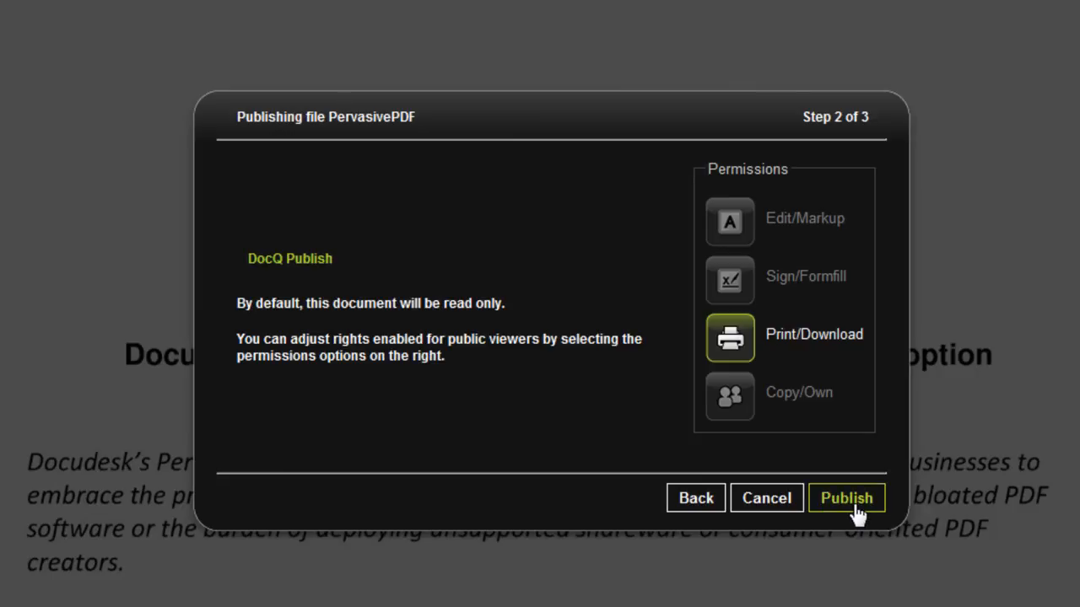
pyautogui.click(846, 498)
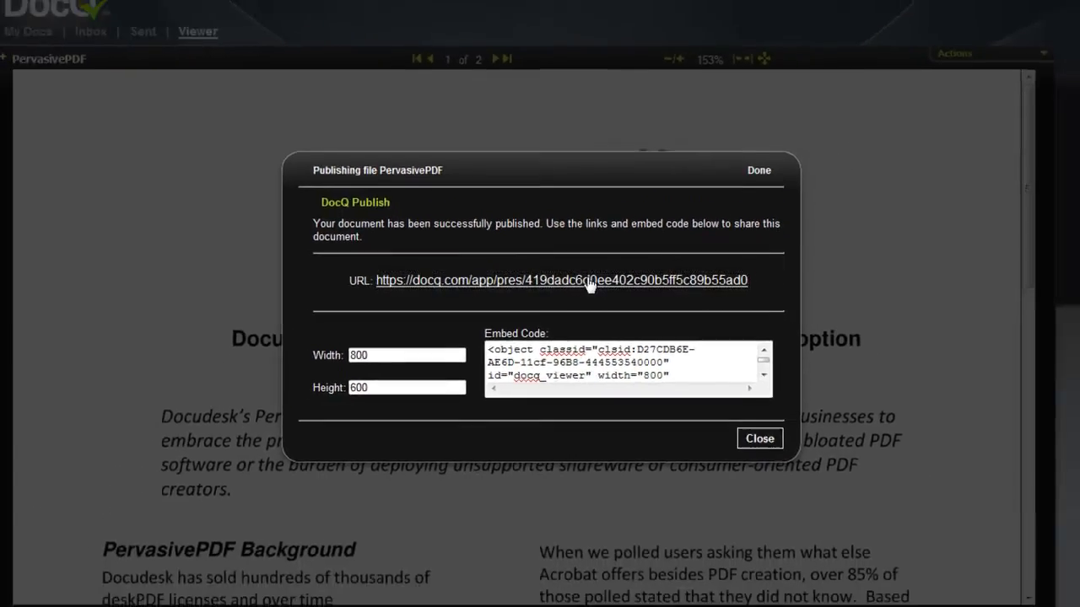
pyautogui.click(561, 280)
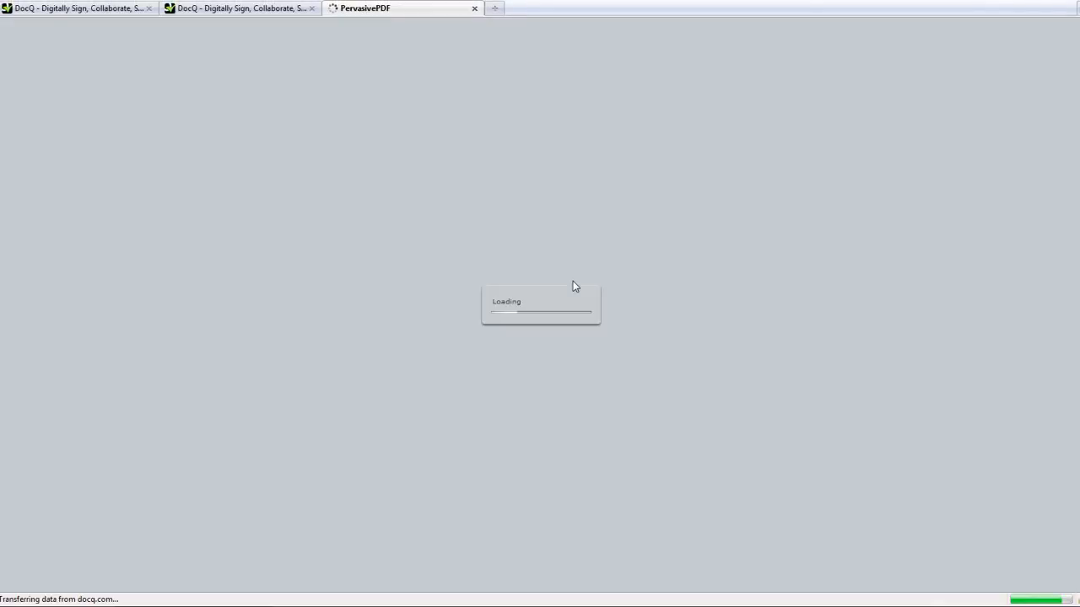